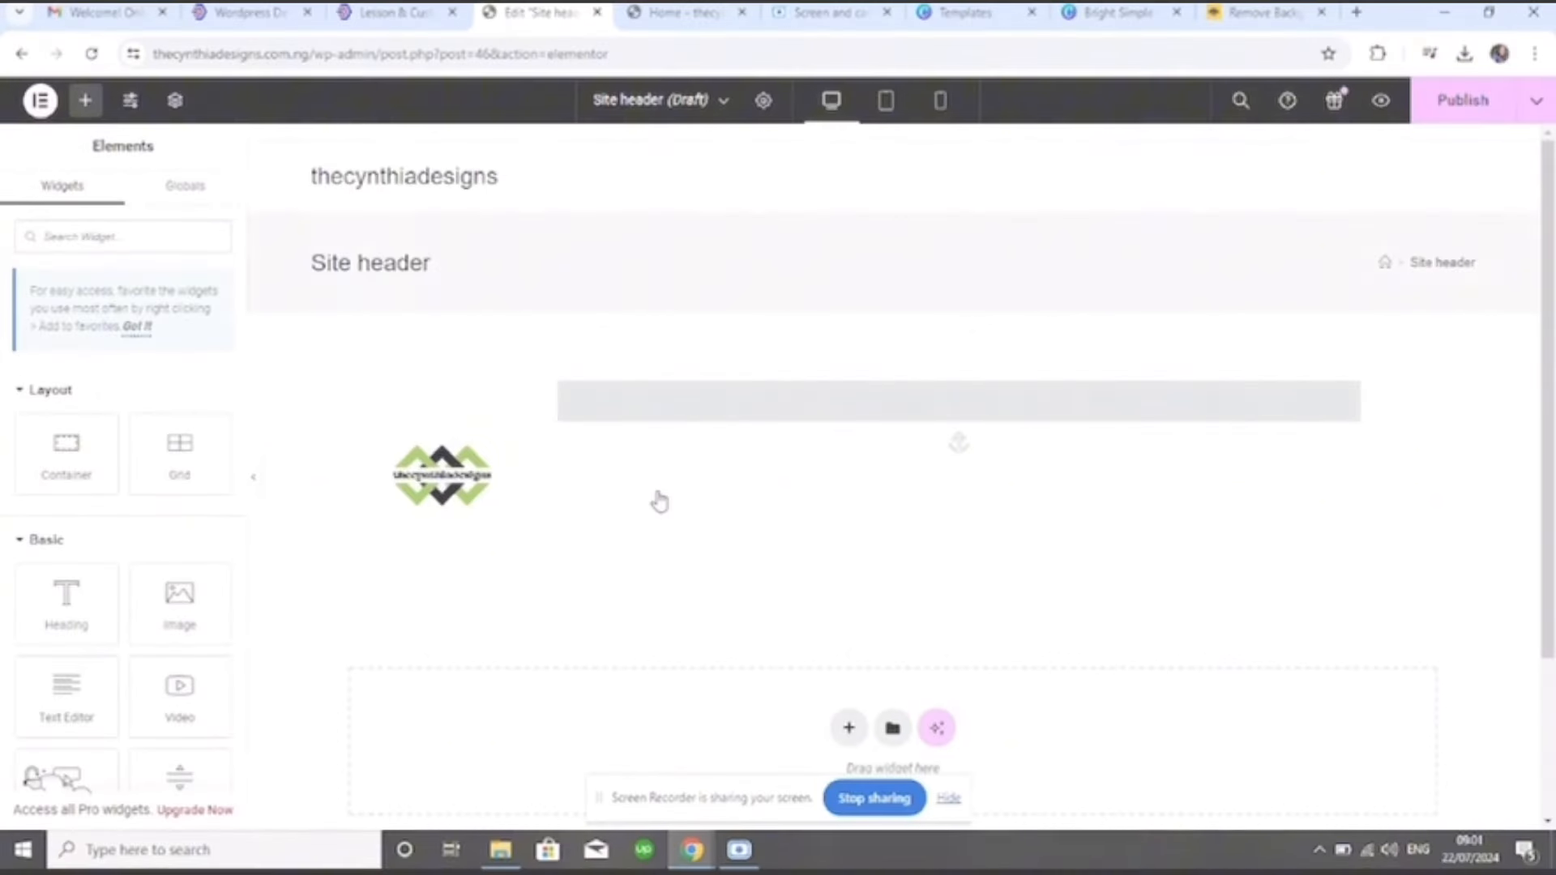
Delete the About Menu Anchor widget from the header, leaving an empty column beside the logo
{"action": "left_click", "coordinate": [956, 412]}
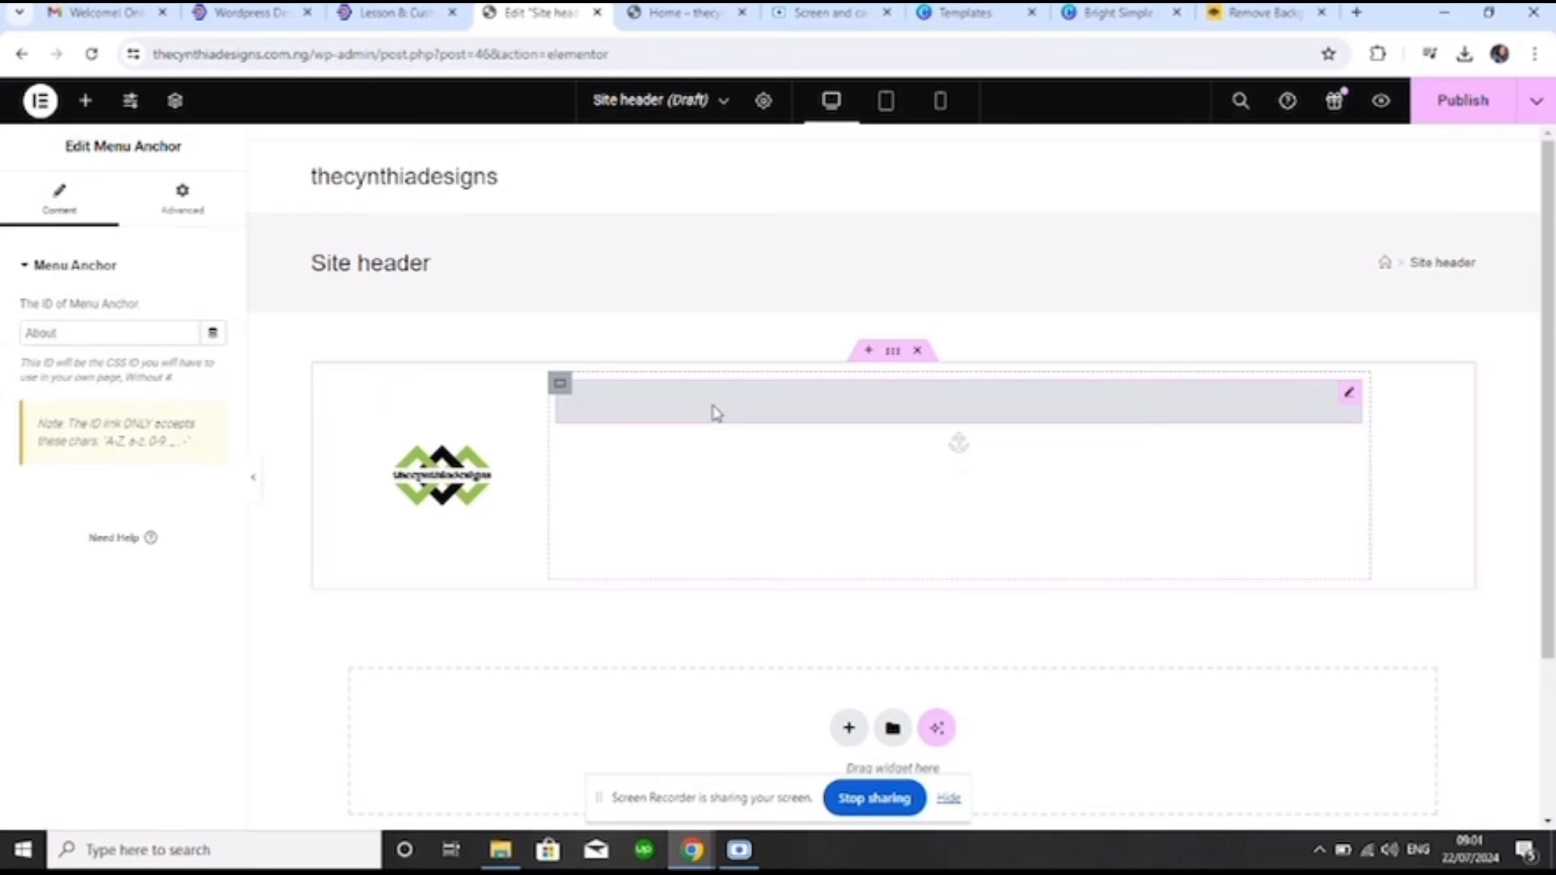
{"action": "right_click", "coordinate": [715, 412]}
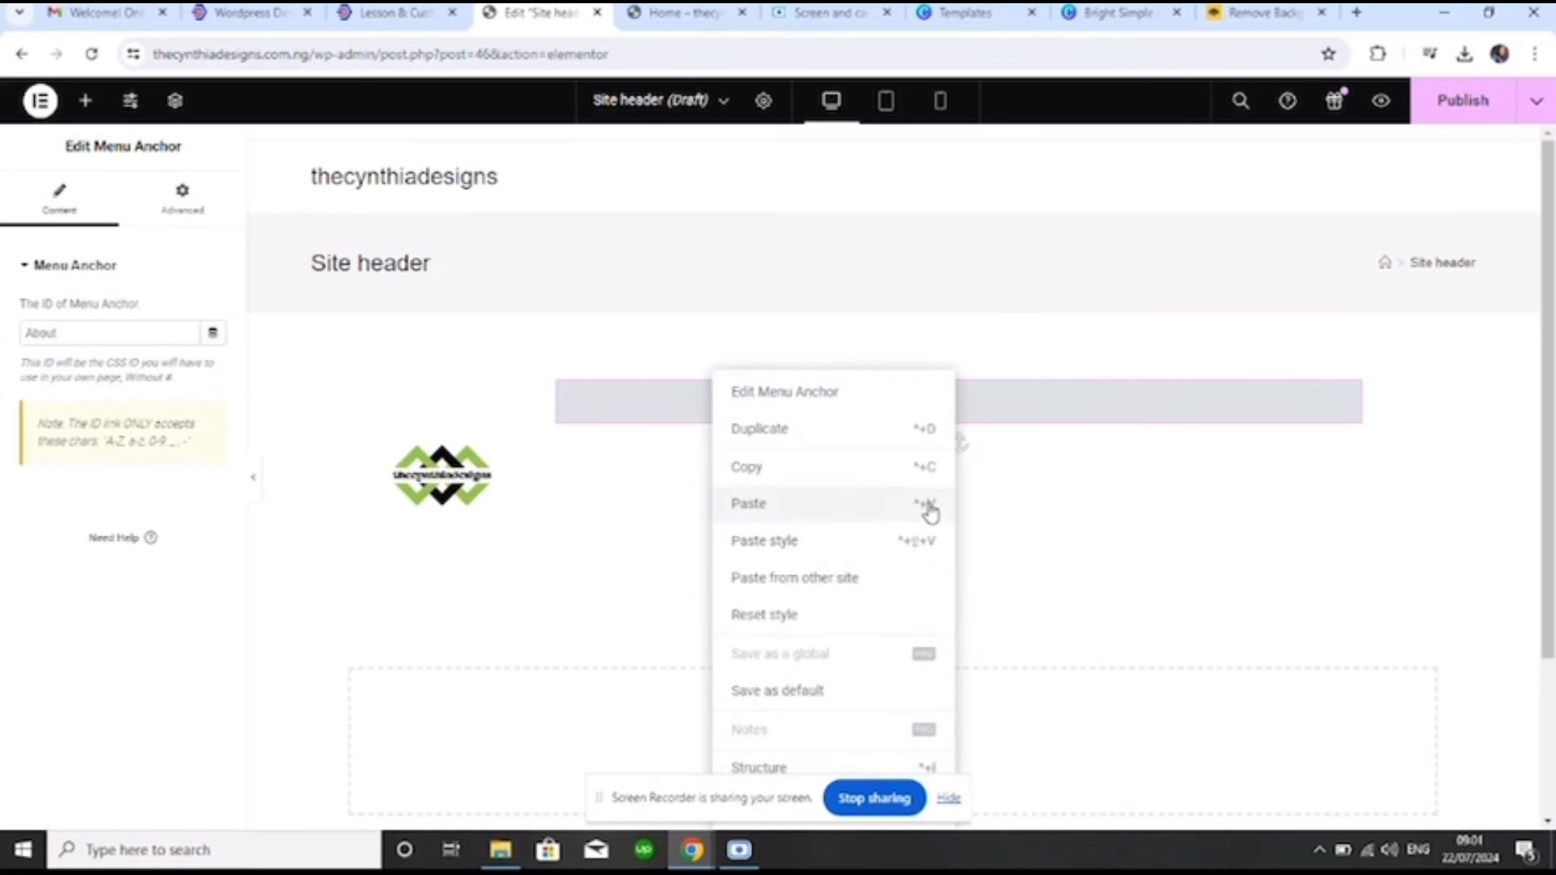
{"action": "mouse_move", "coordinate": [1534, 406]}
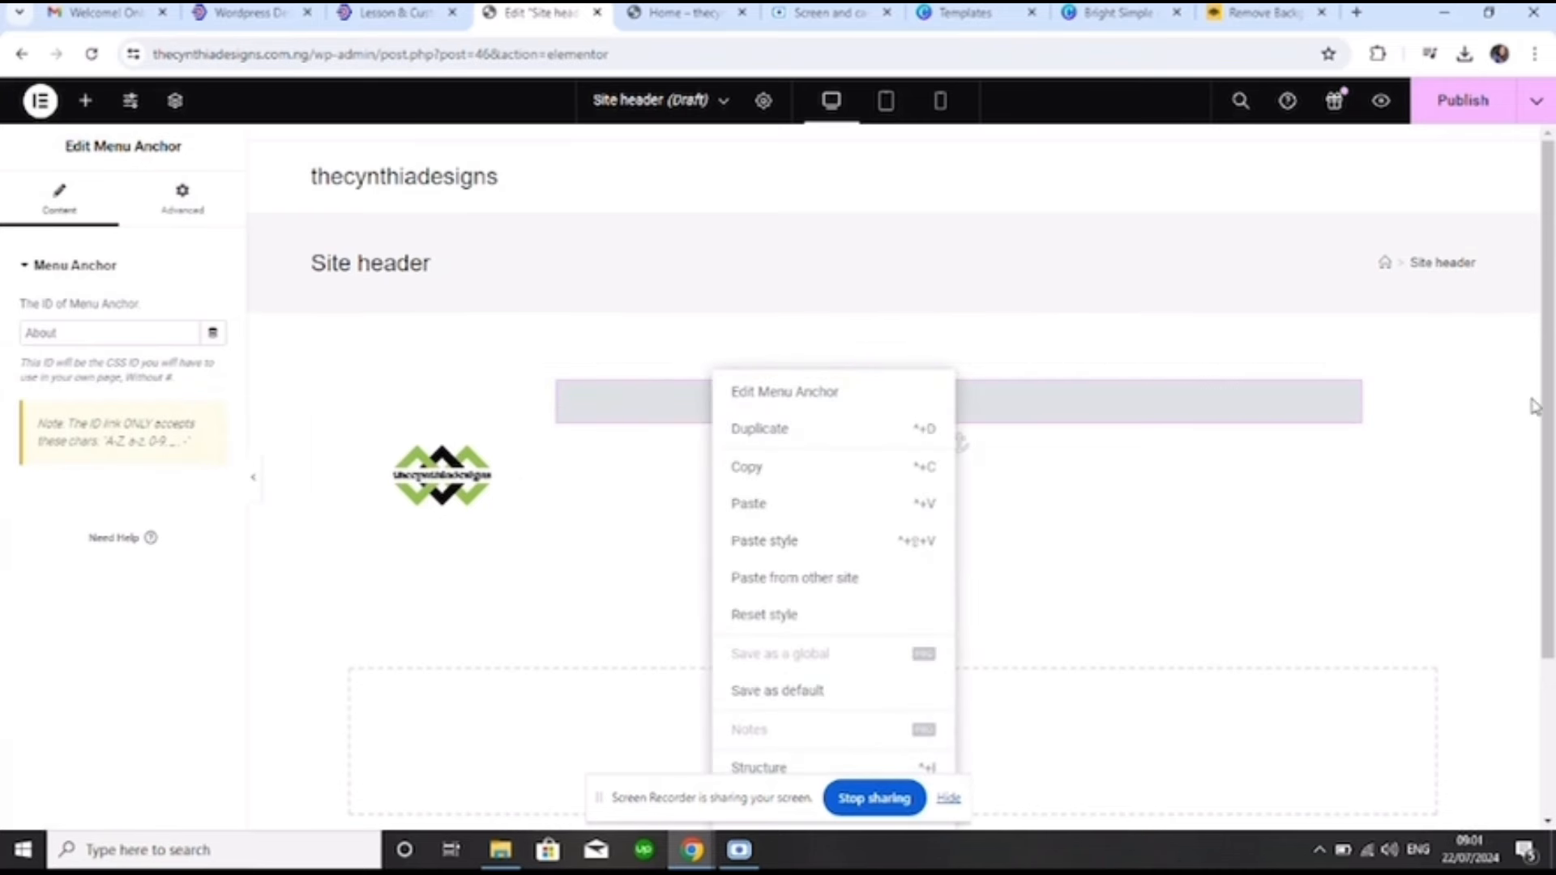
{"action": "scroll", "scroll_direction": "down", "scroll_amount": 3}
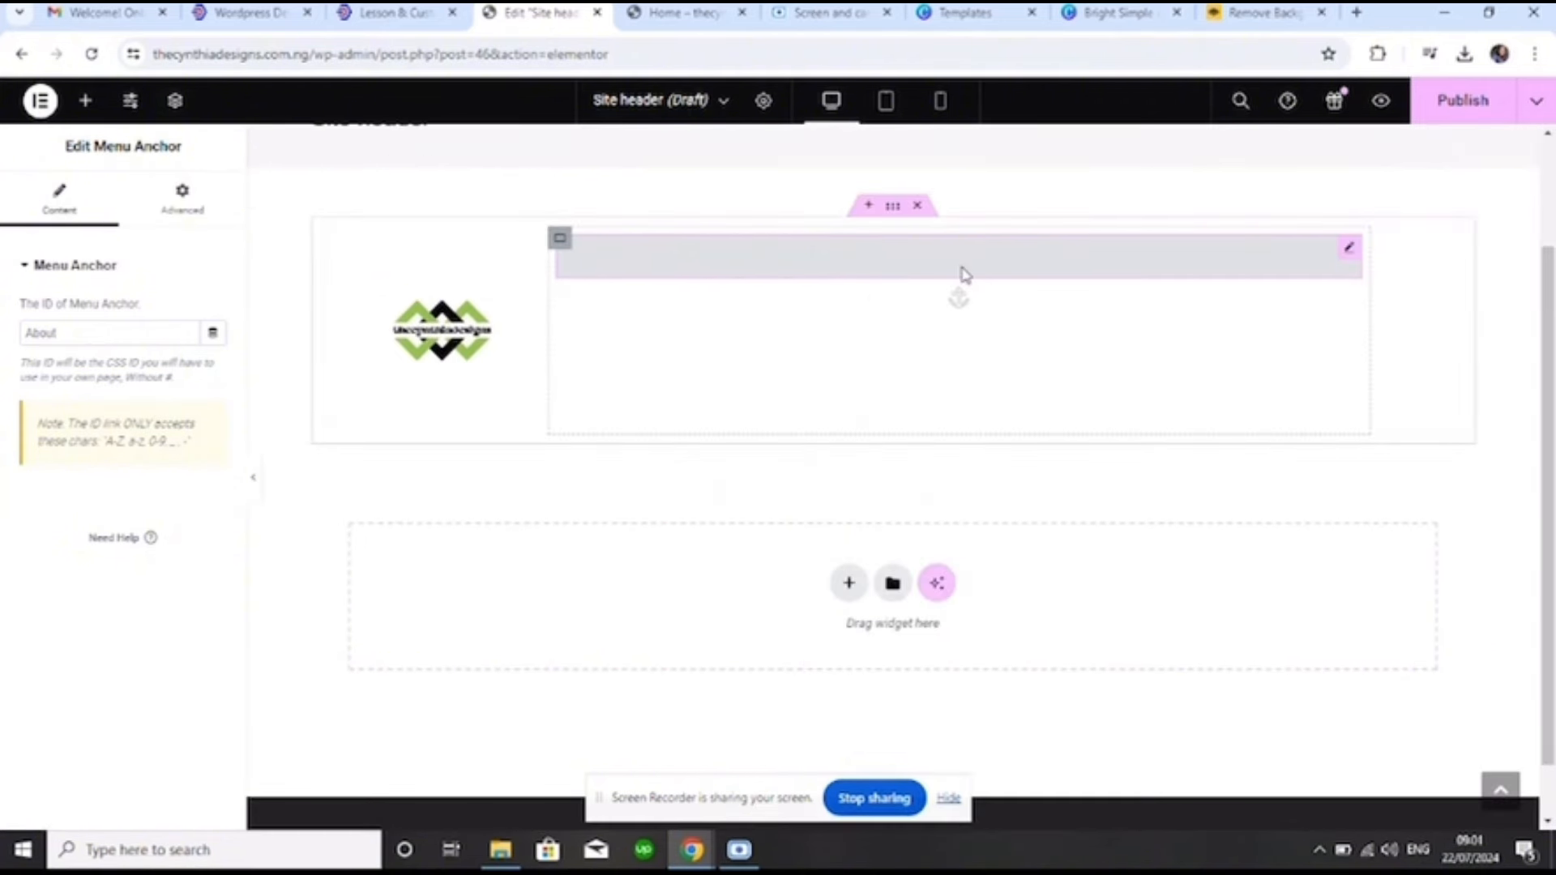
{"action": "right_click", "coordinate": [961, 276]}
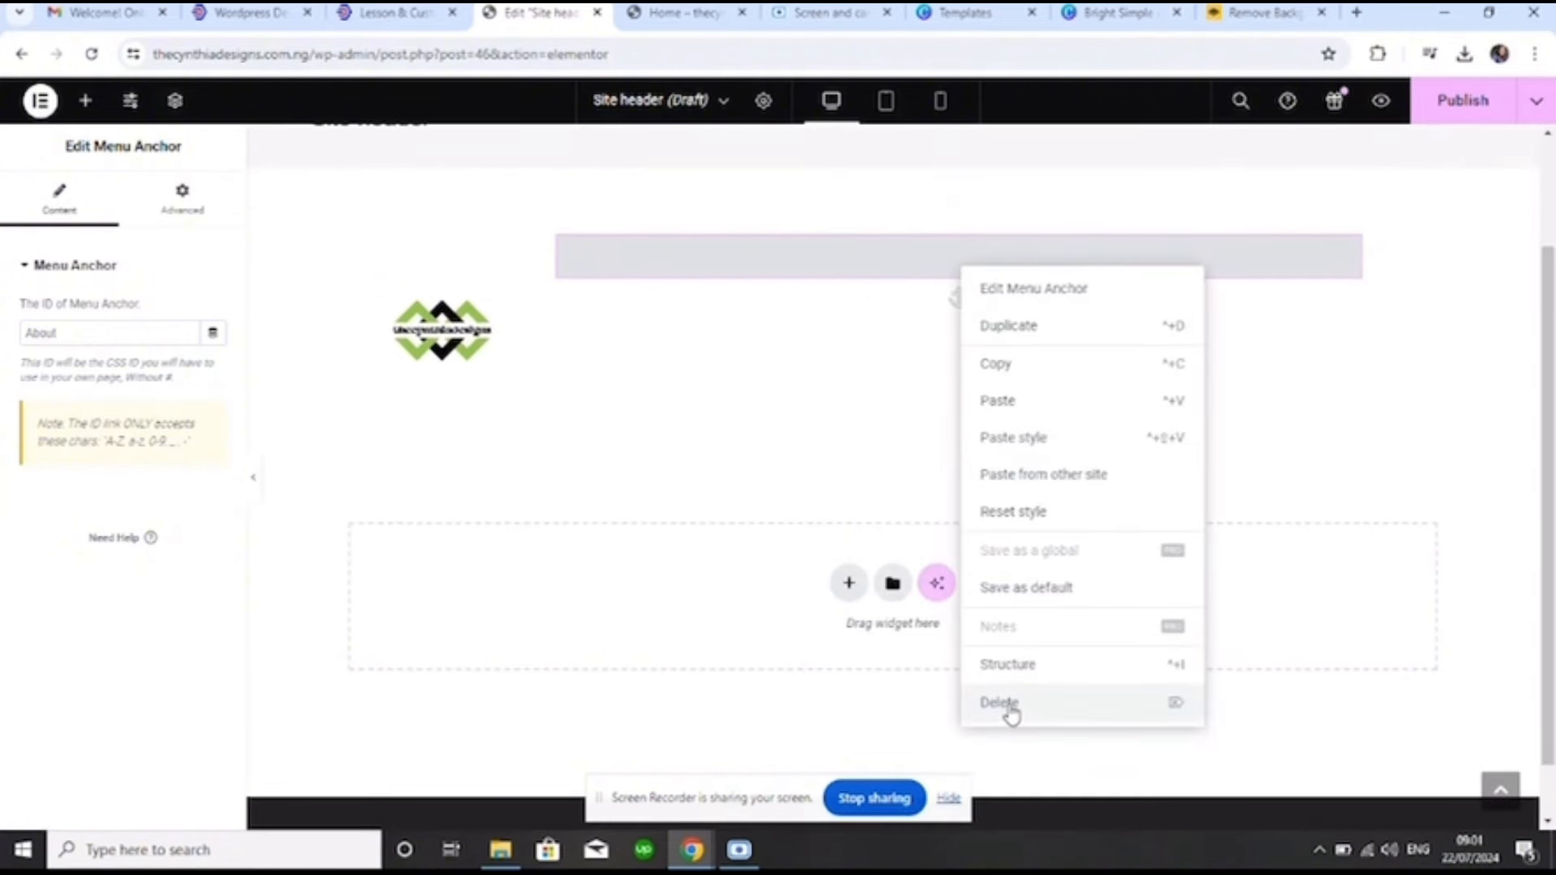
{"action": "left_click", "coordinate": [998, 702]}
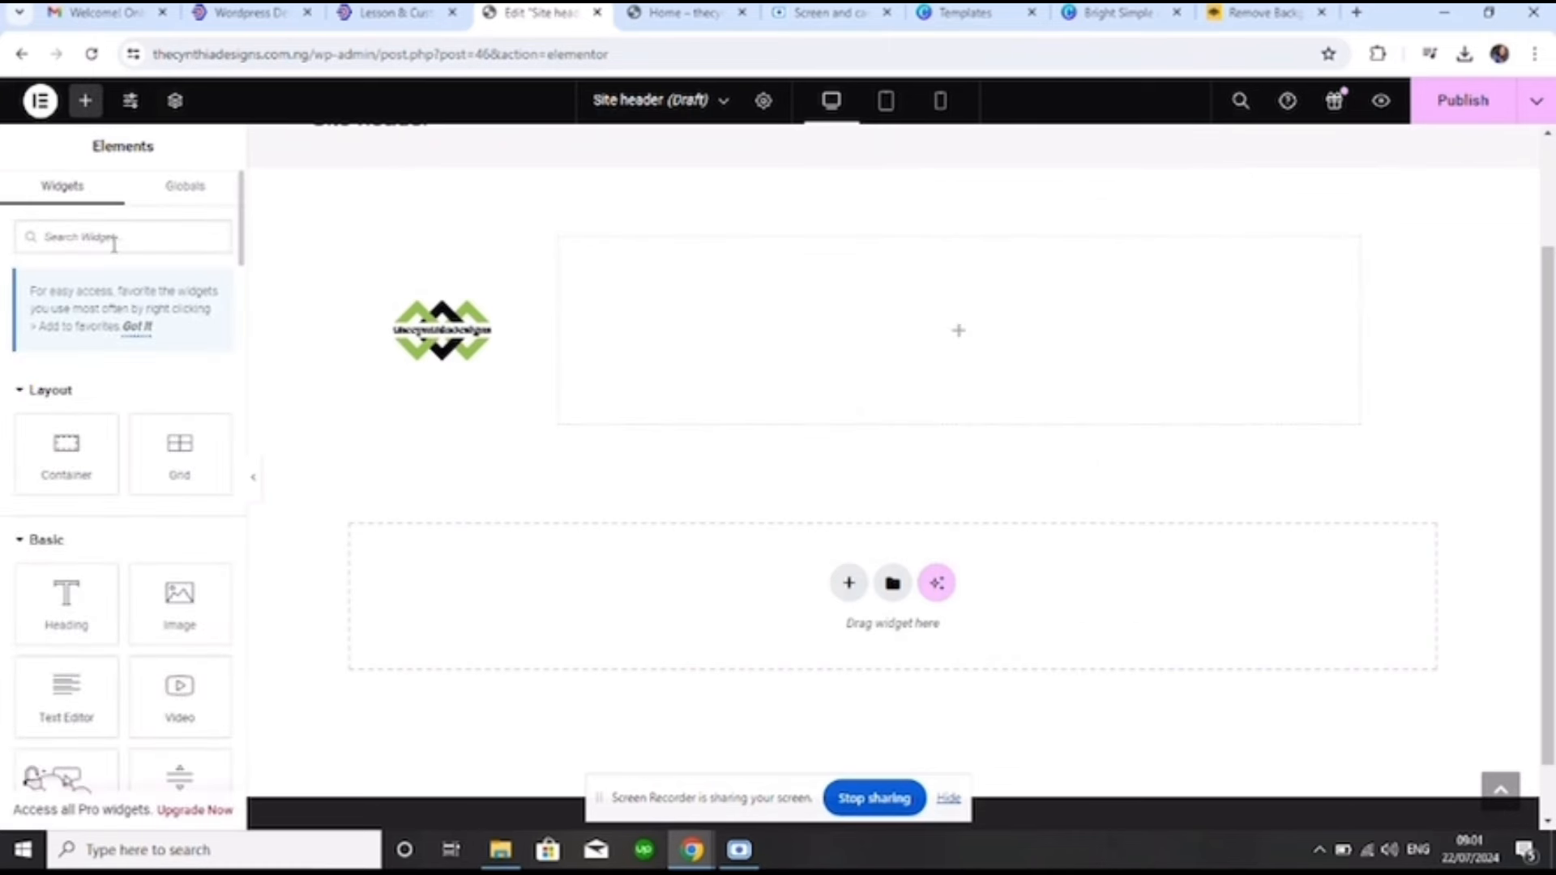
Search widgets for 'me', clear the search, and open the template library from the empty section
{"action": "type", "text": "M"}
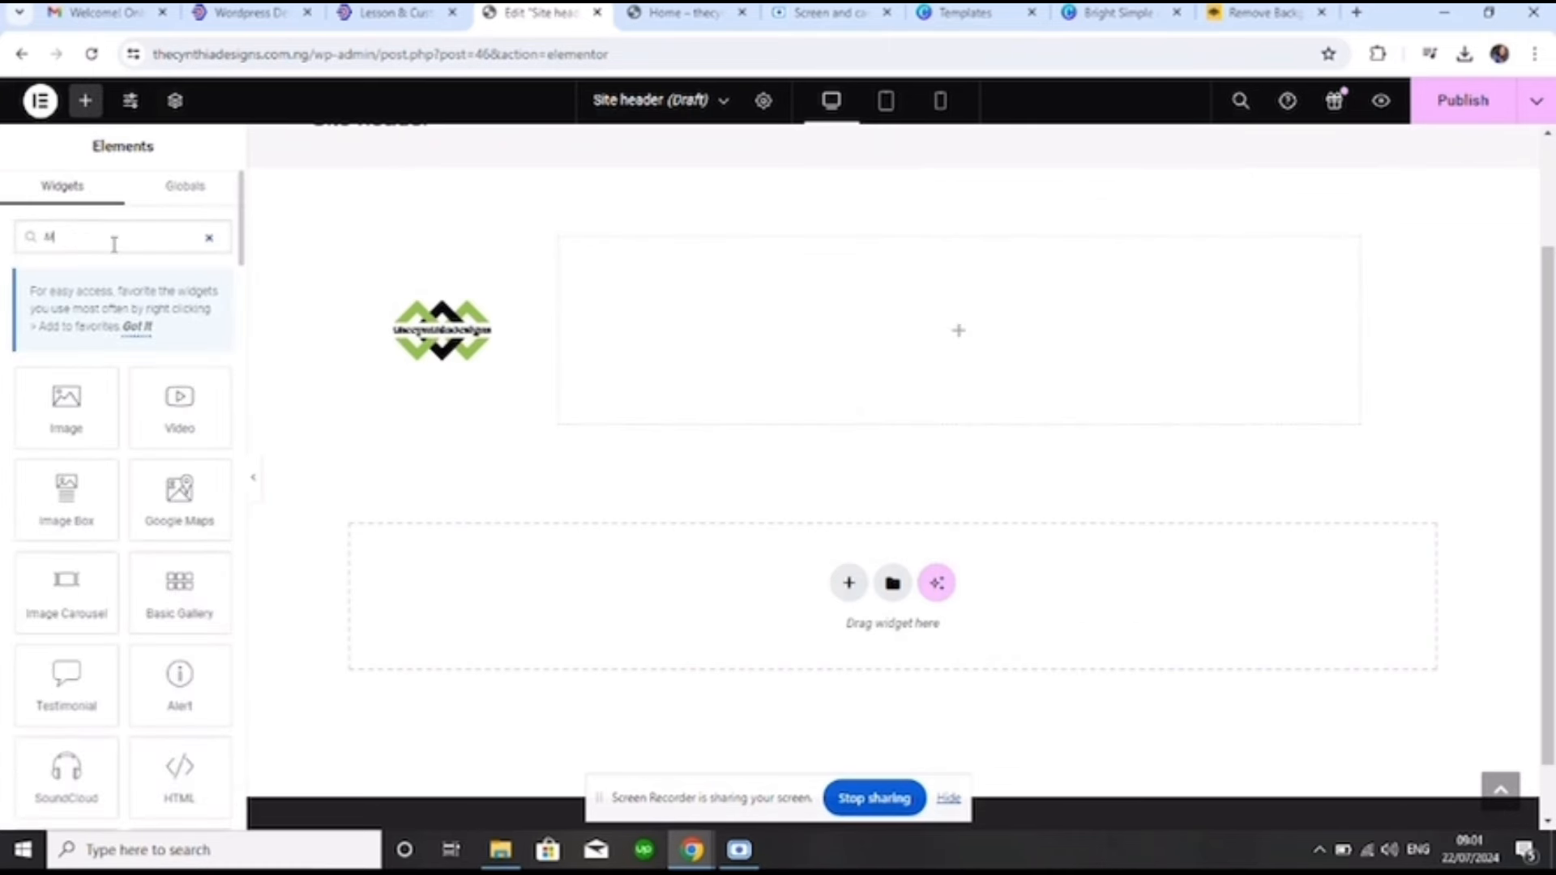
{"action": "type", "text": "ENU"}
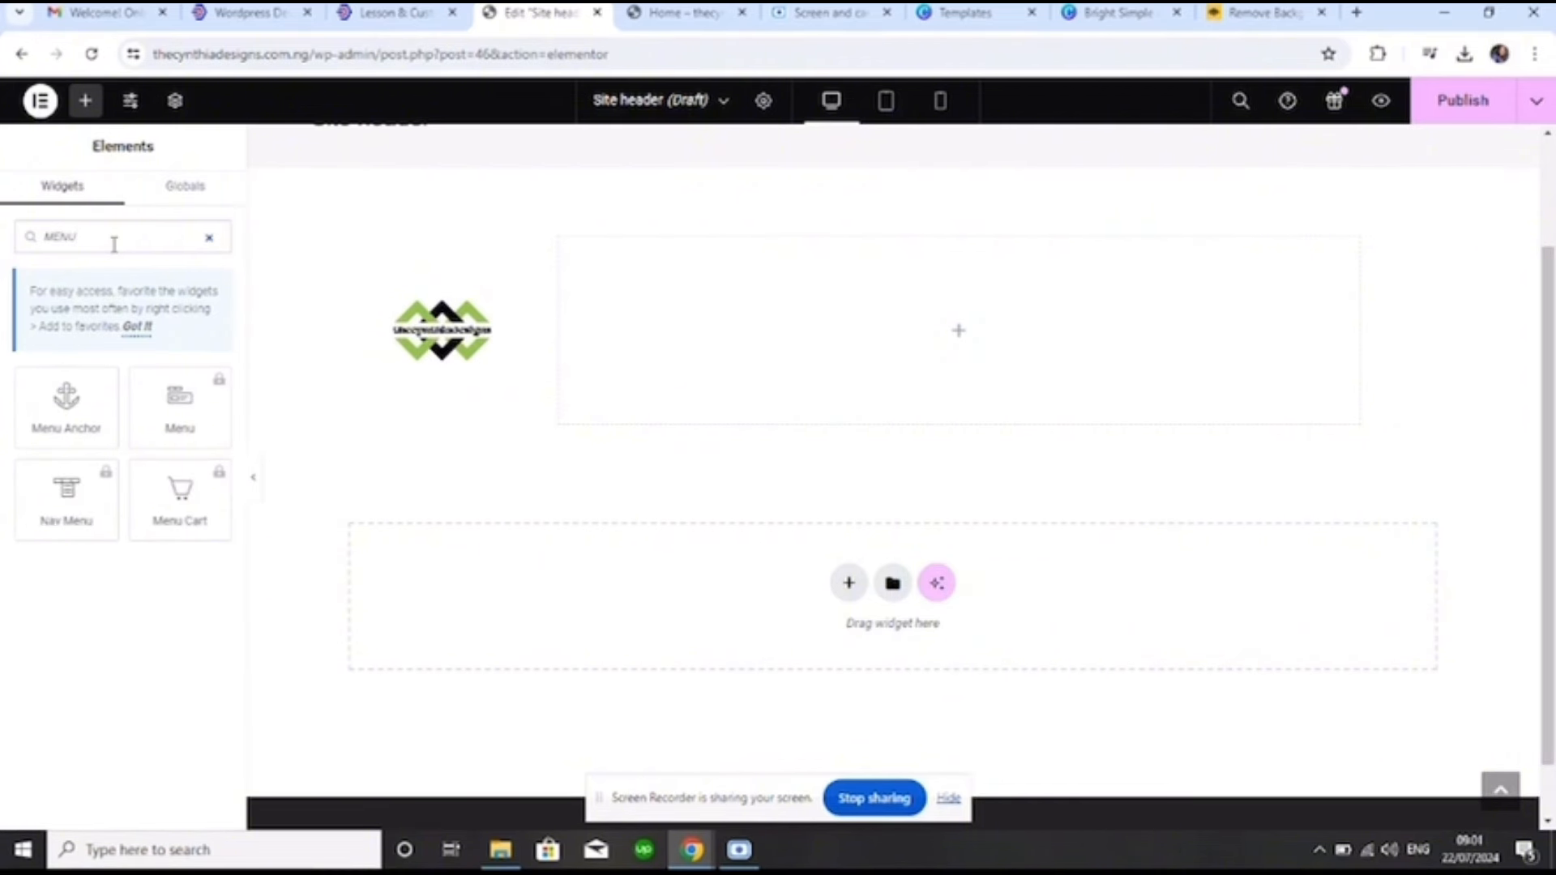
{"action": "left_click", "coordinate": [210, 238]}
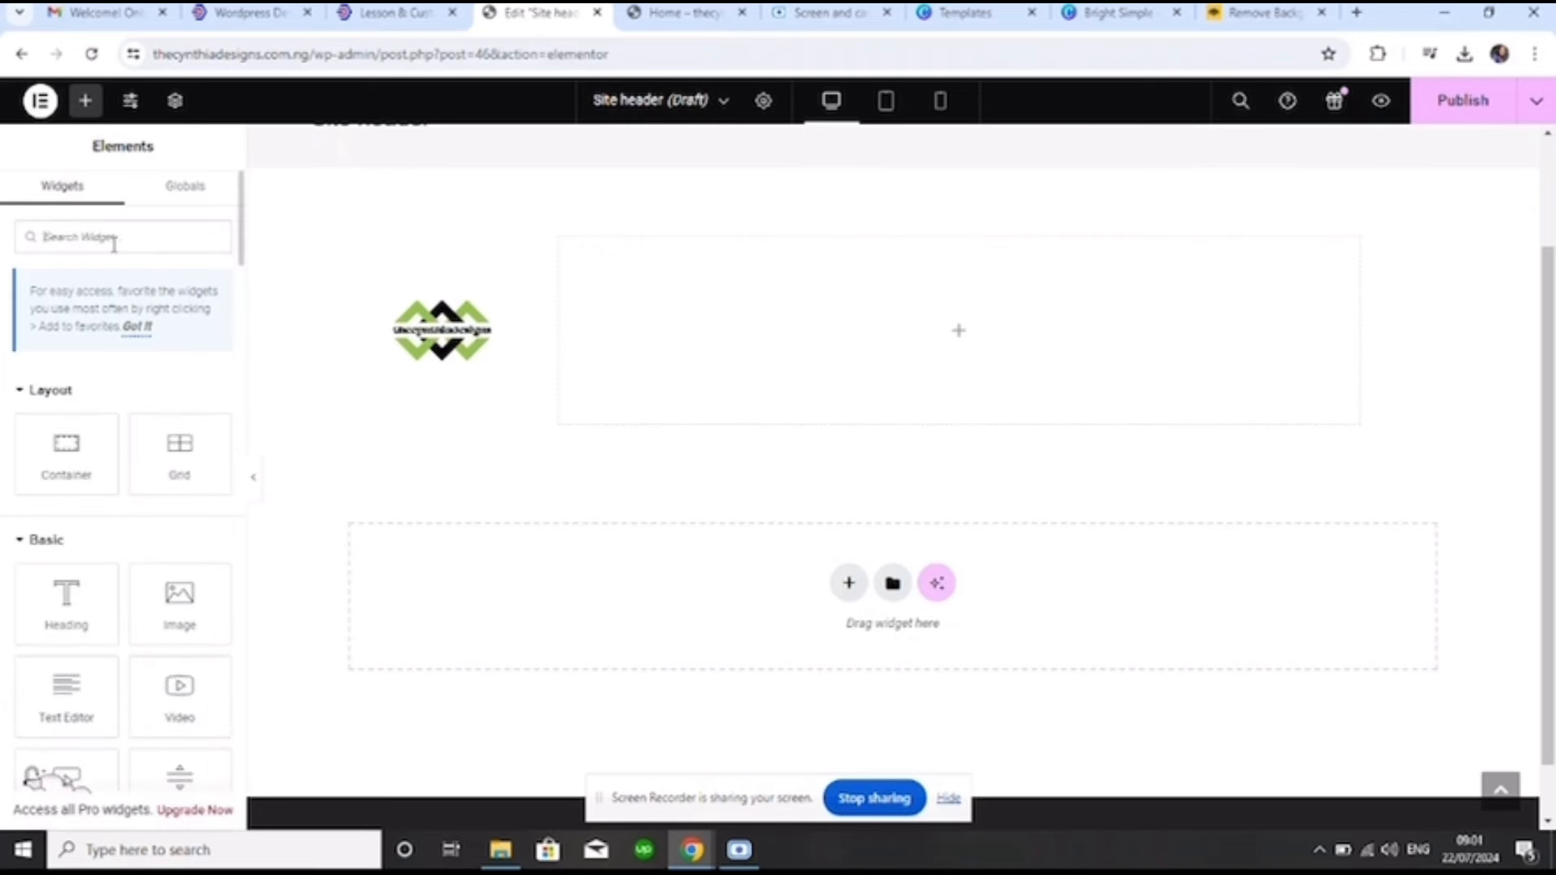
{"action": "mouse_move", "coordinate": [828, 609]}
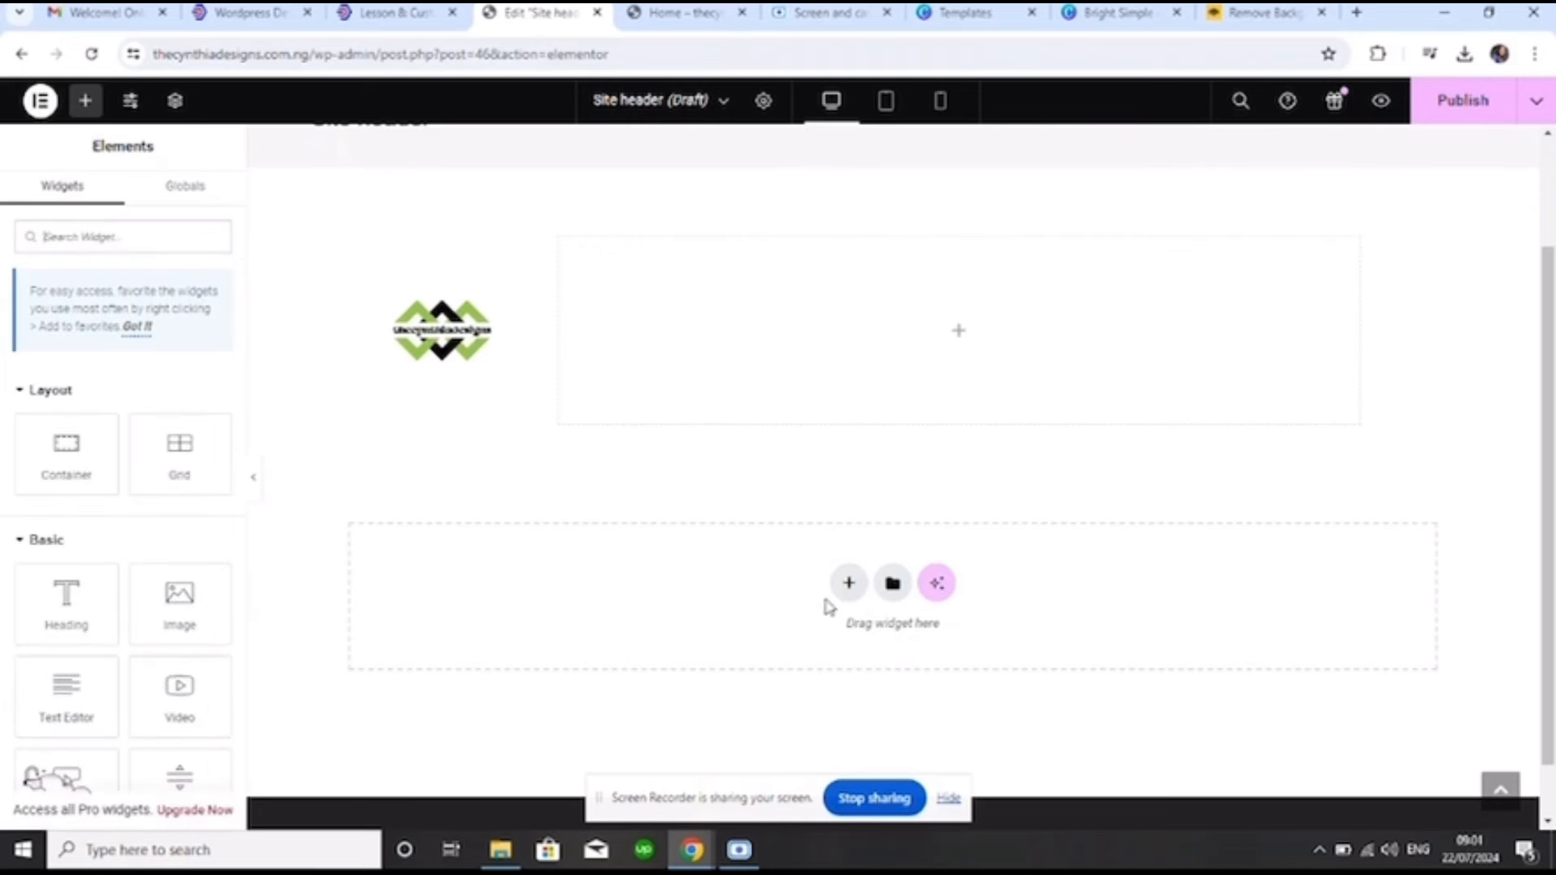
{"action": "mouse_move", "coordinate": [892, 583]}
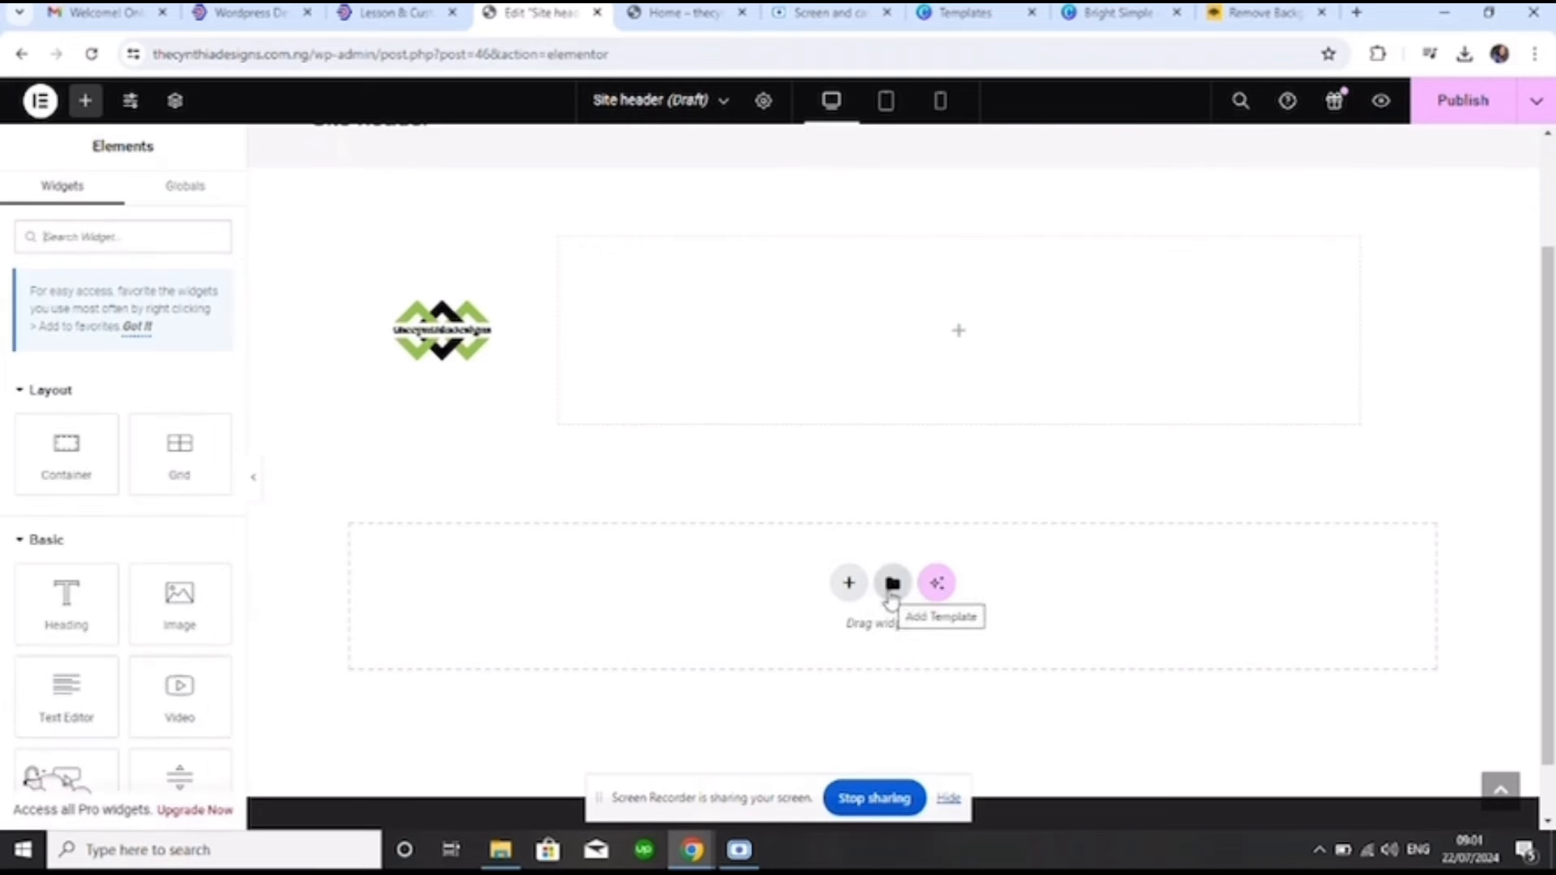
{"action": "left_click", "coordinate": [891, 582]}
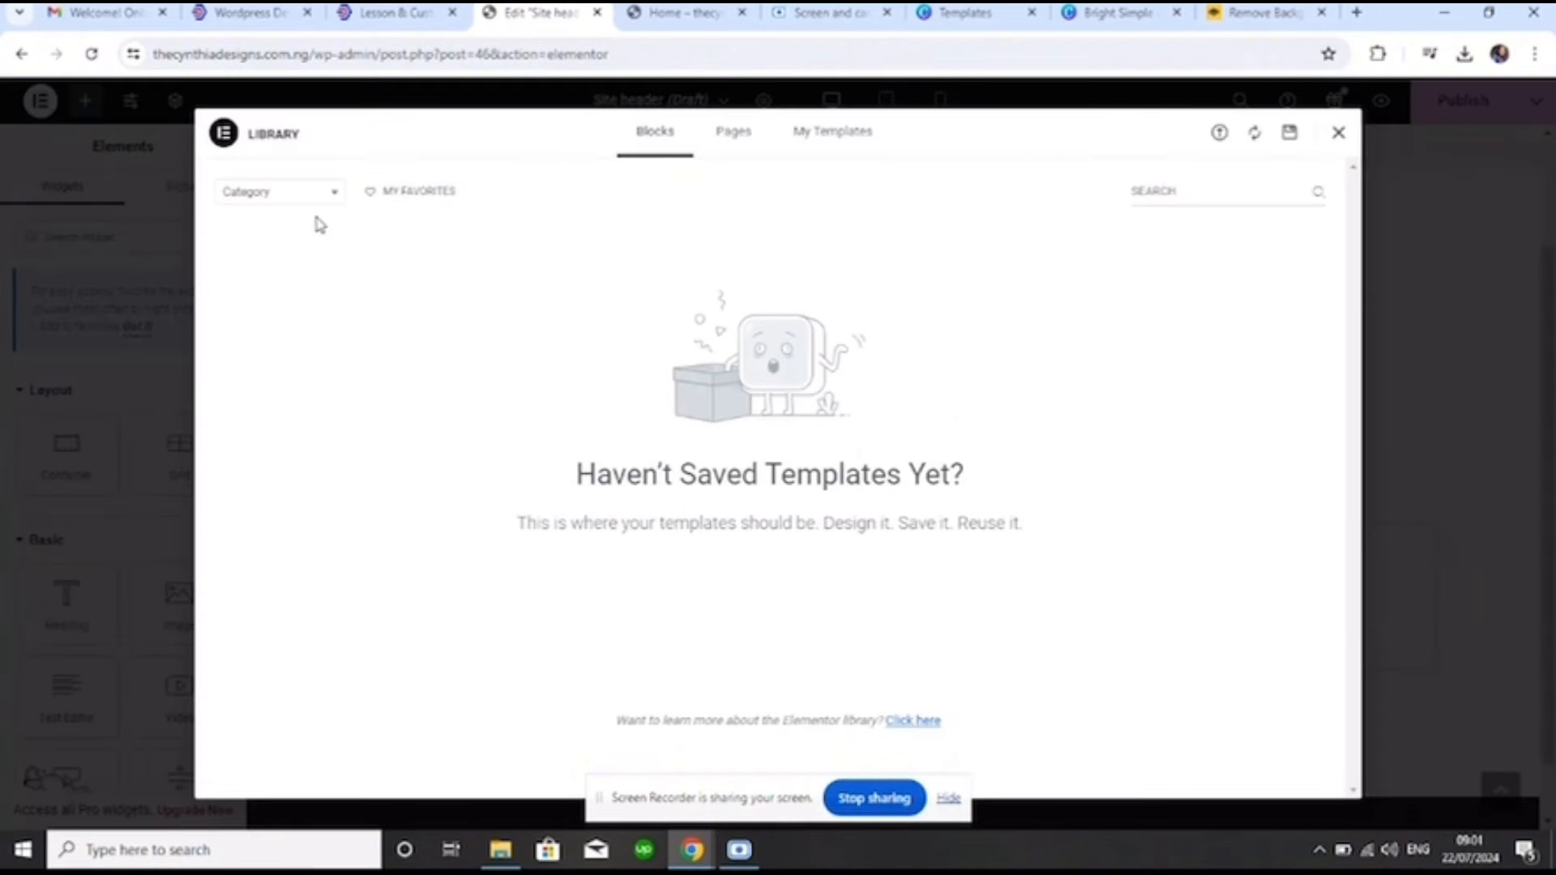
Filter the library's Blocks by the Header category, then switch to the Pages tab
{"action": "left_click", "coordinate": [280, 190]}
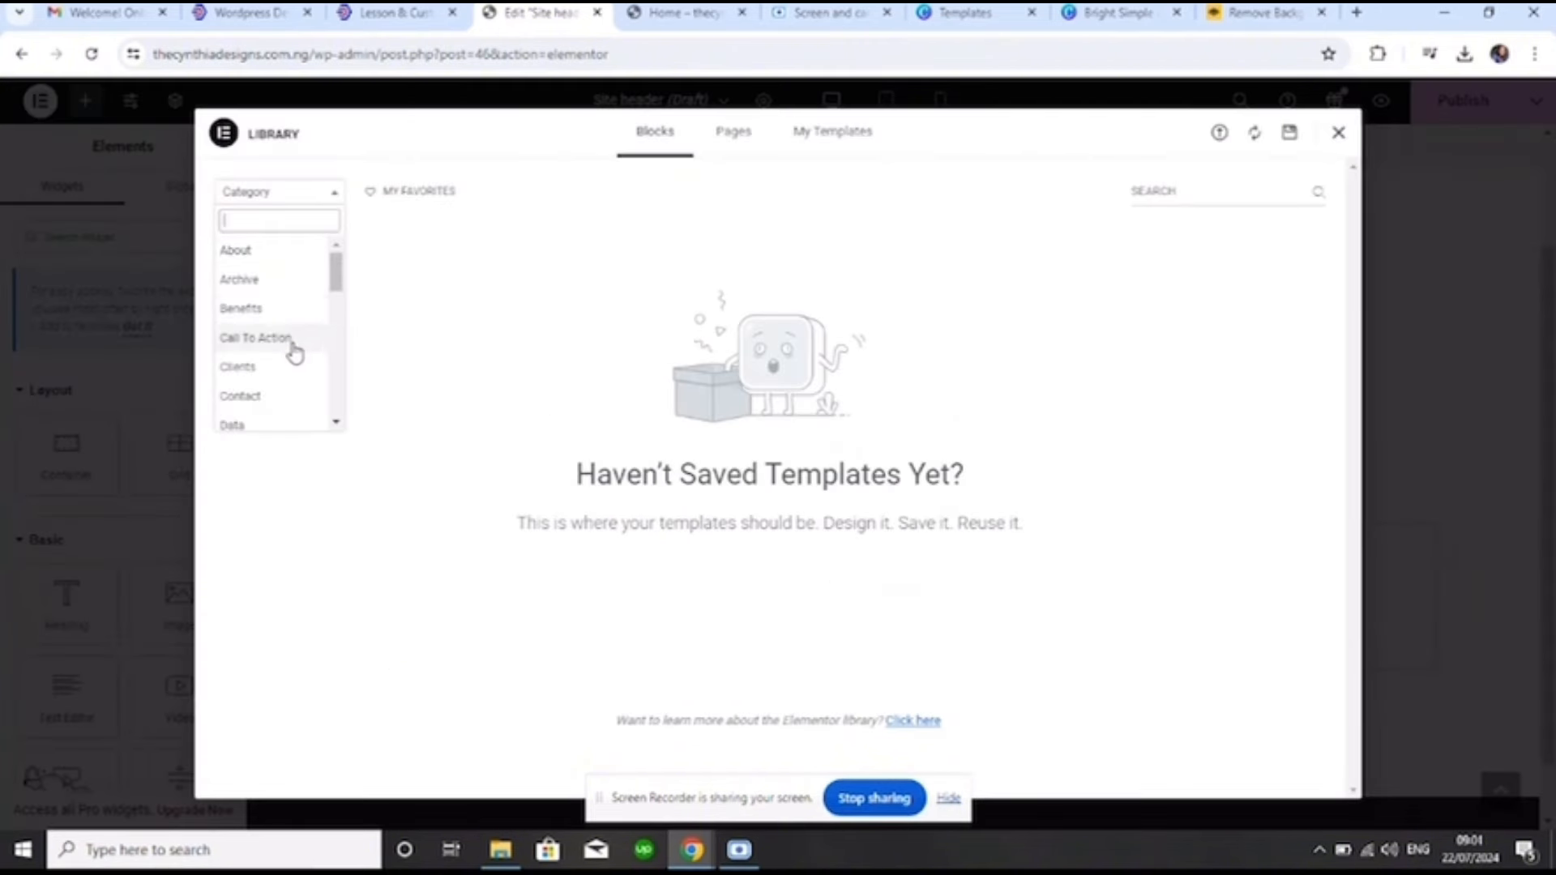
{"action": "scroll", "scroll_direction": "down", "scroll_amount": 3}
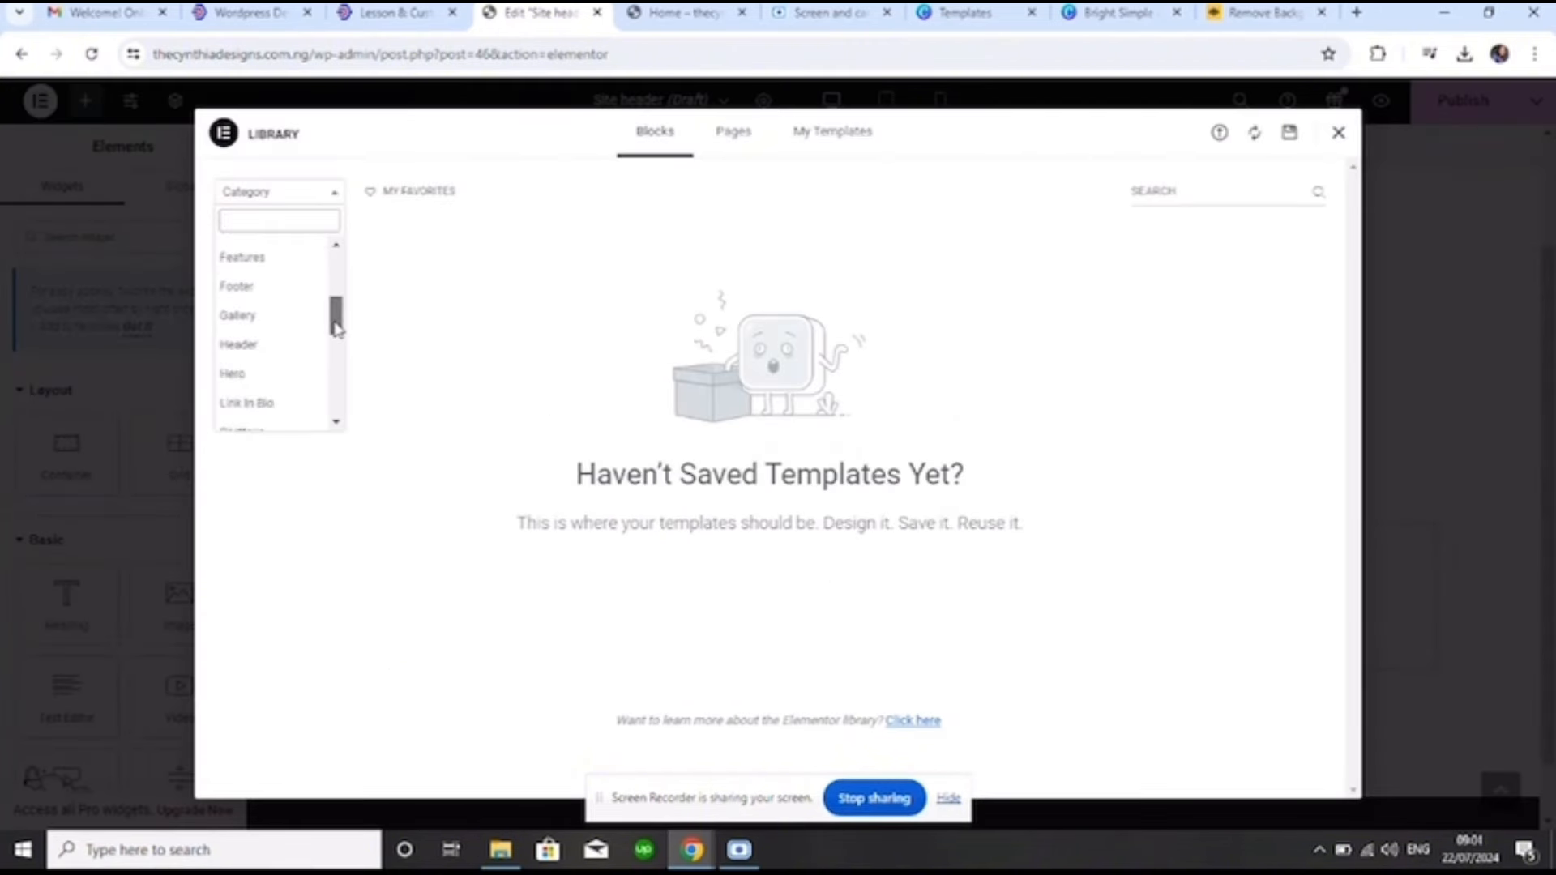
{"action": "scroll", "scroll_direction": "down", "scroll_amount": 3}
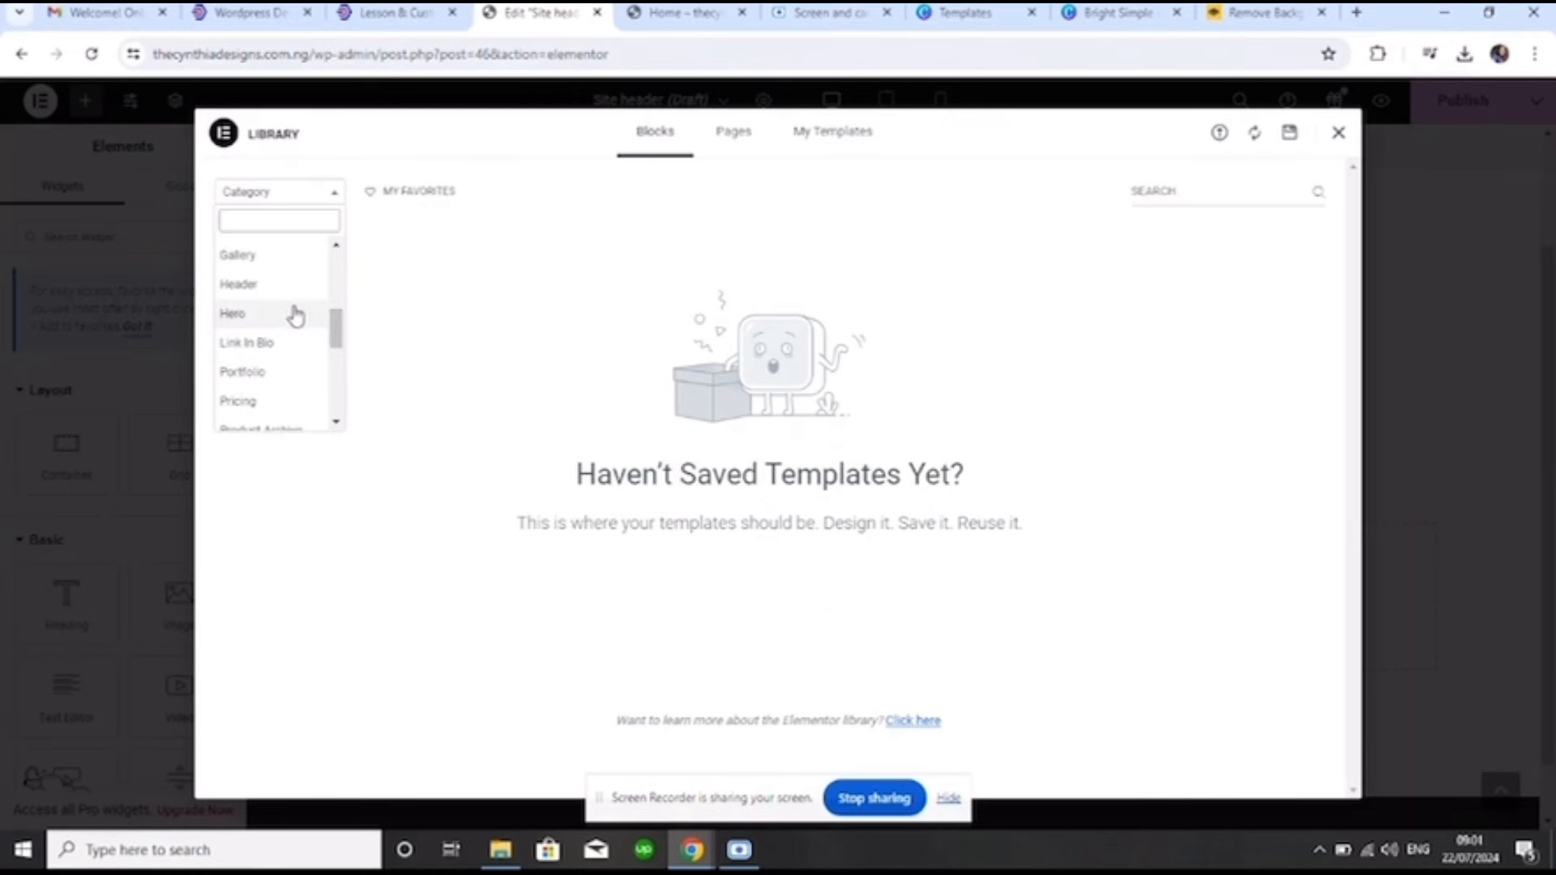
{"action": "left_click", "coordinate": [238, 284]}
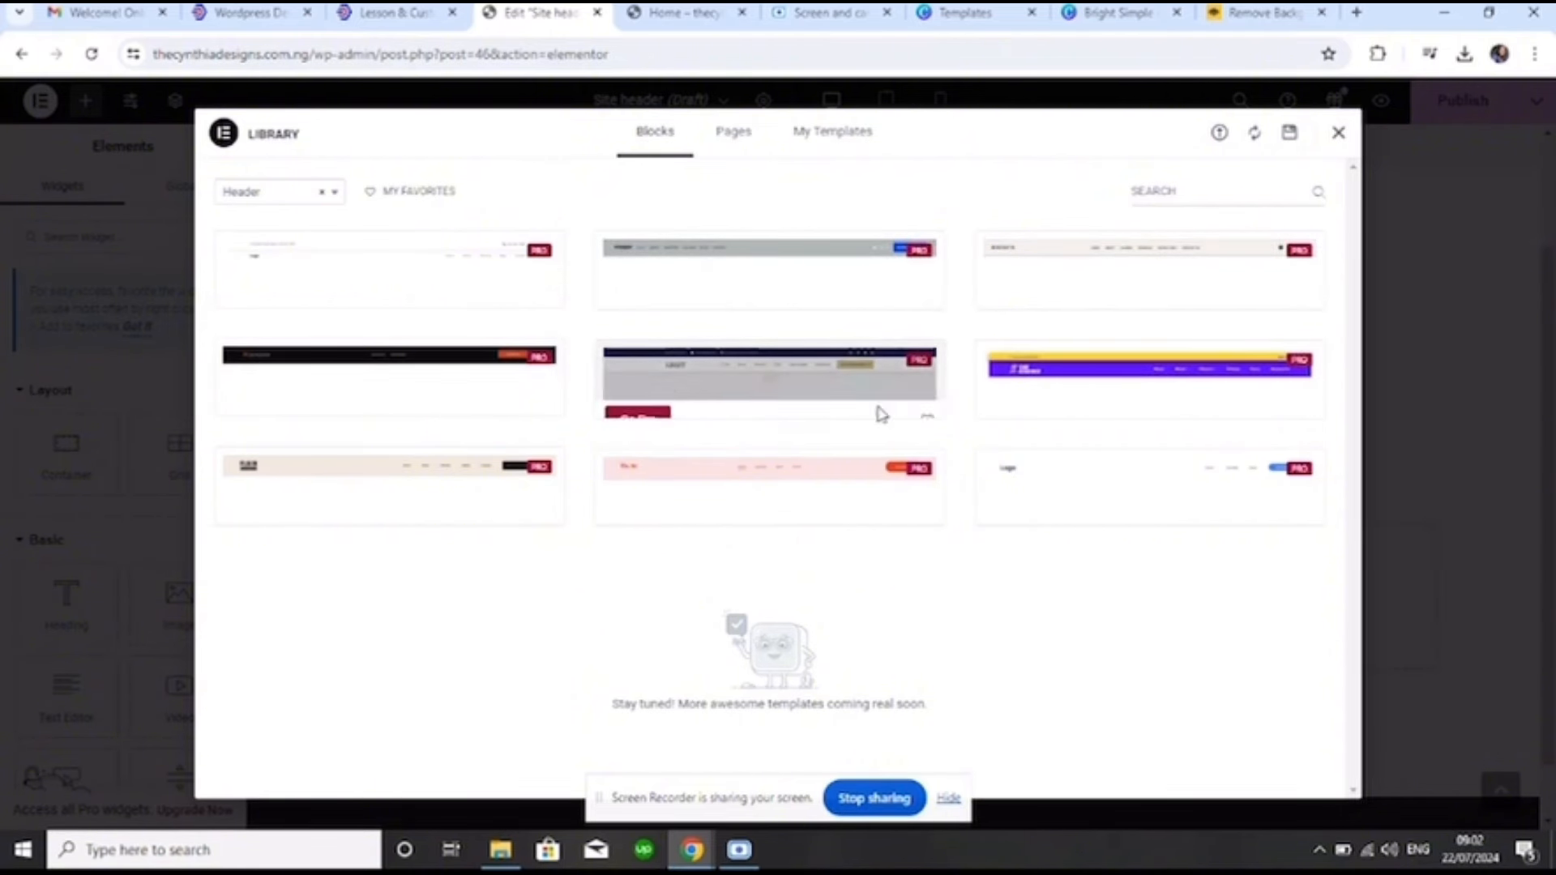
{"action": "mouse_move", "coordinate": [812, 178]}
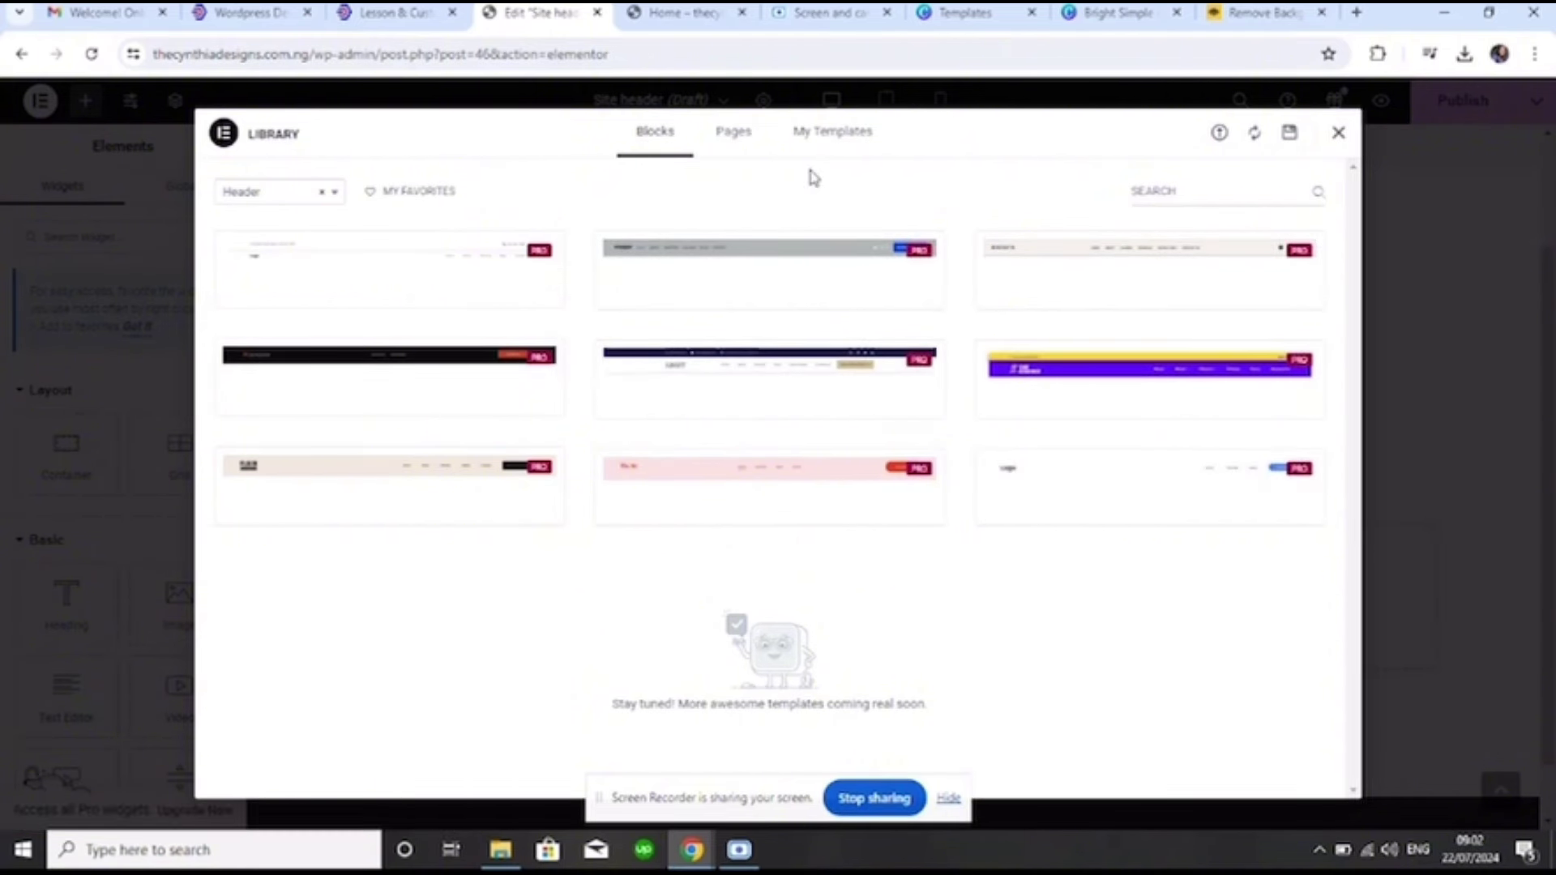
{"action": "left_click", "coordinate": [733, 131]}
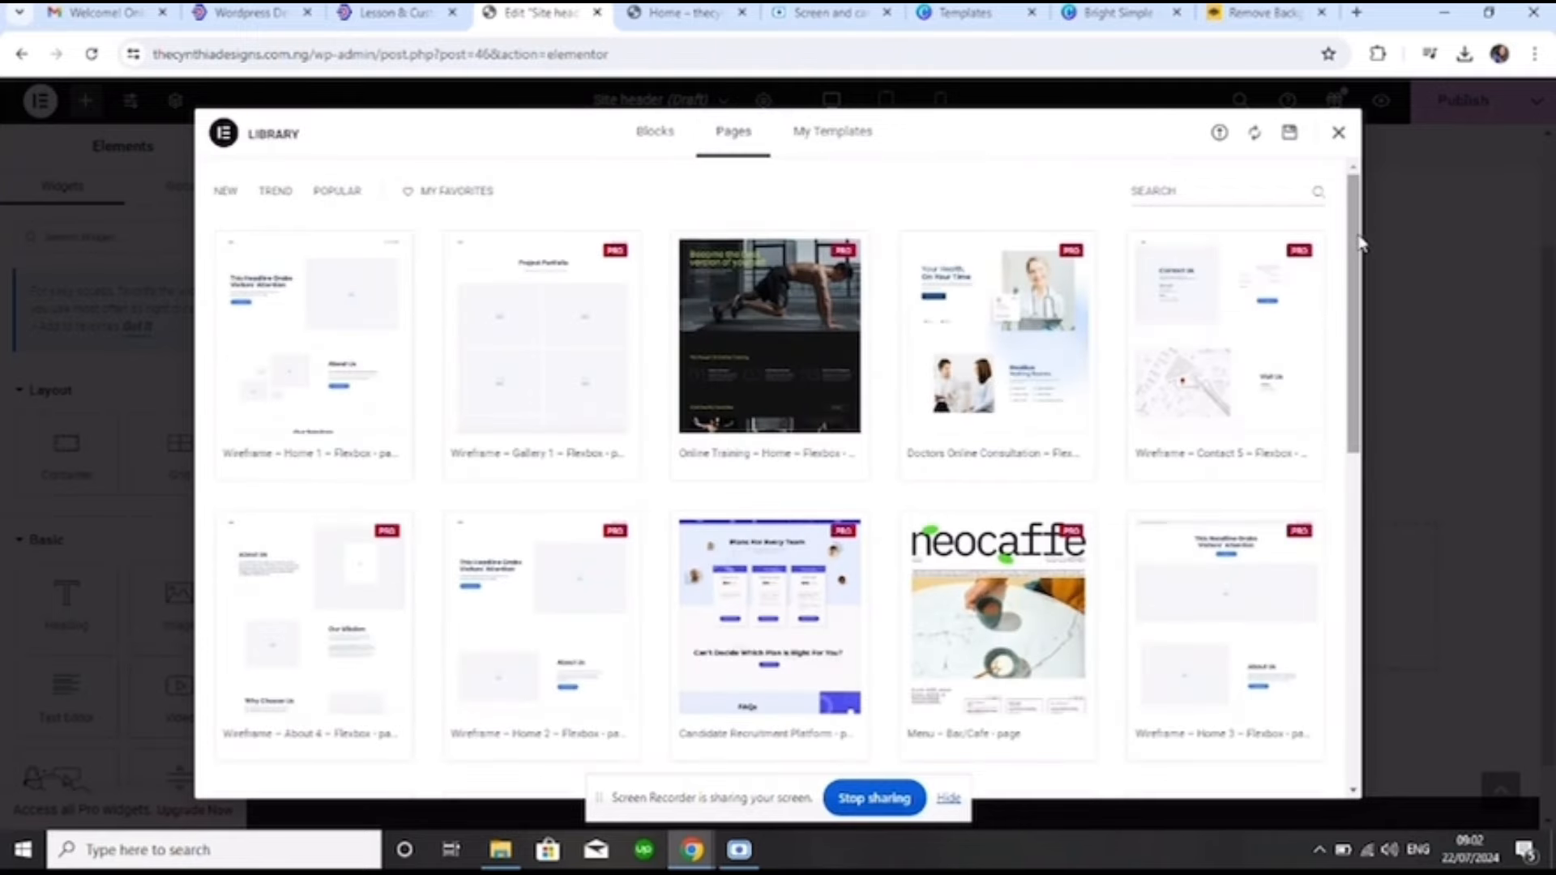
Browse page templates sorted by New, then close the library without inserting one
{"action": "scroll", "scroll_direction": "down", "scroll_amount": 3}
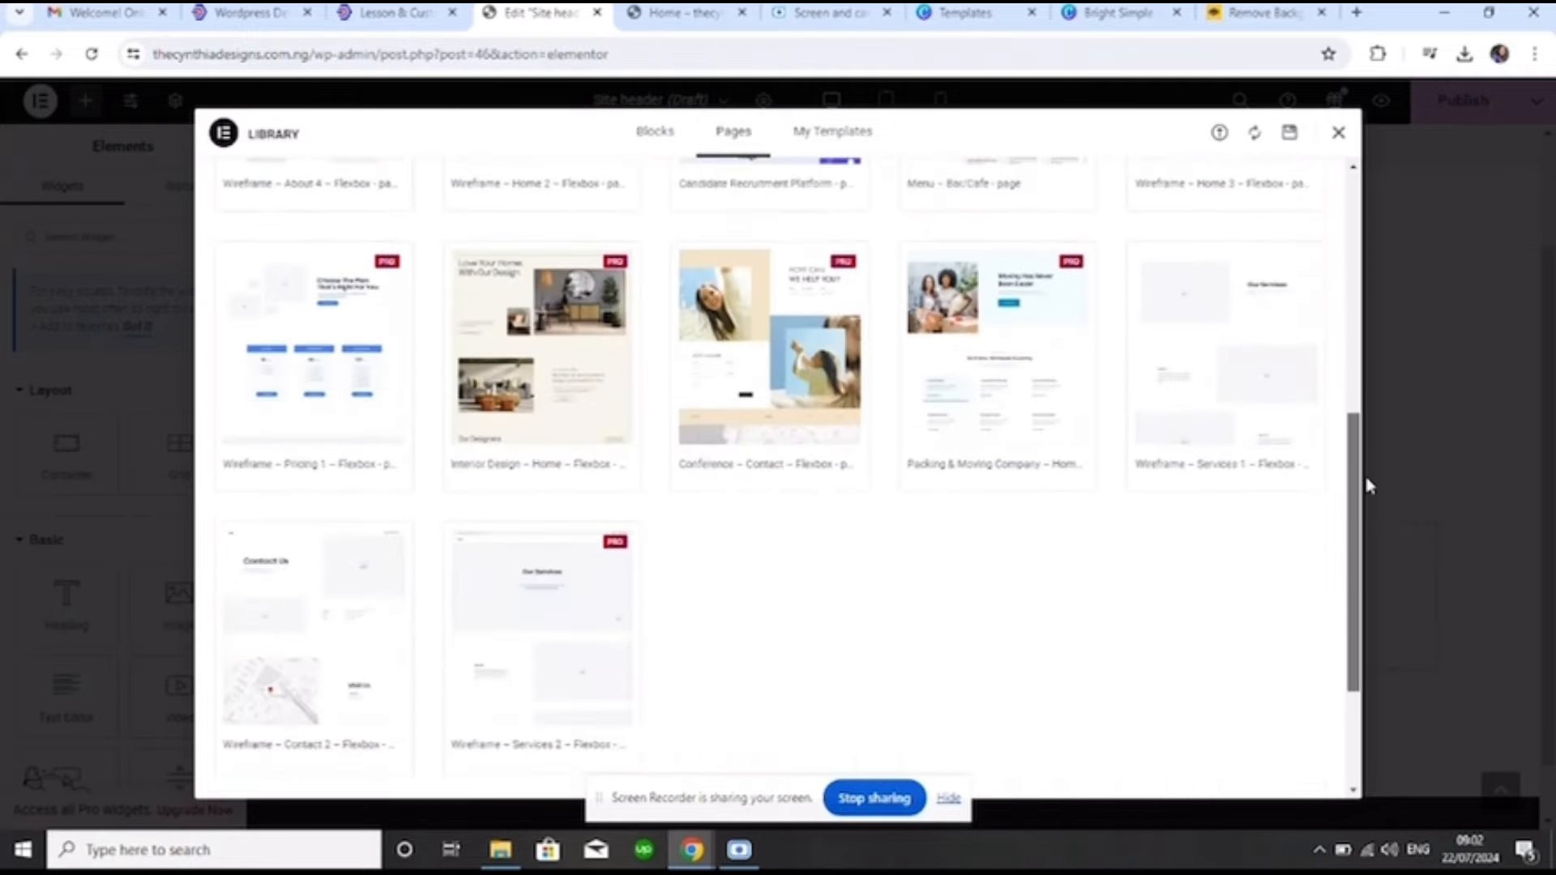
{"action": "scroll", "scroll_direction": "down", "scroll_amount": 3}
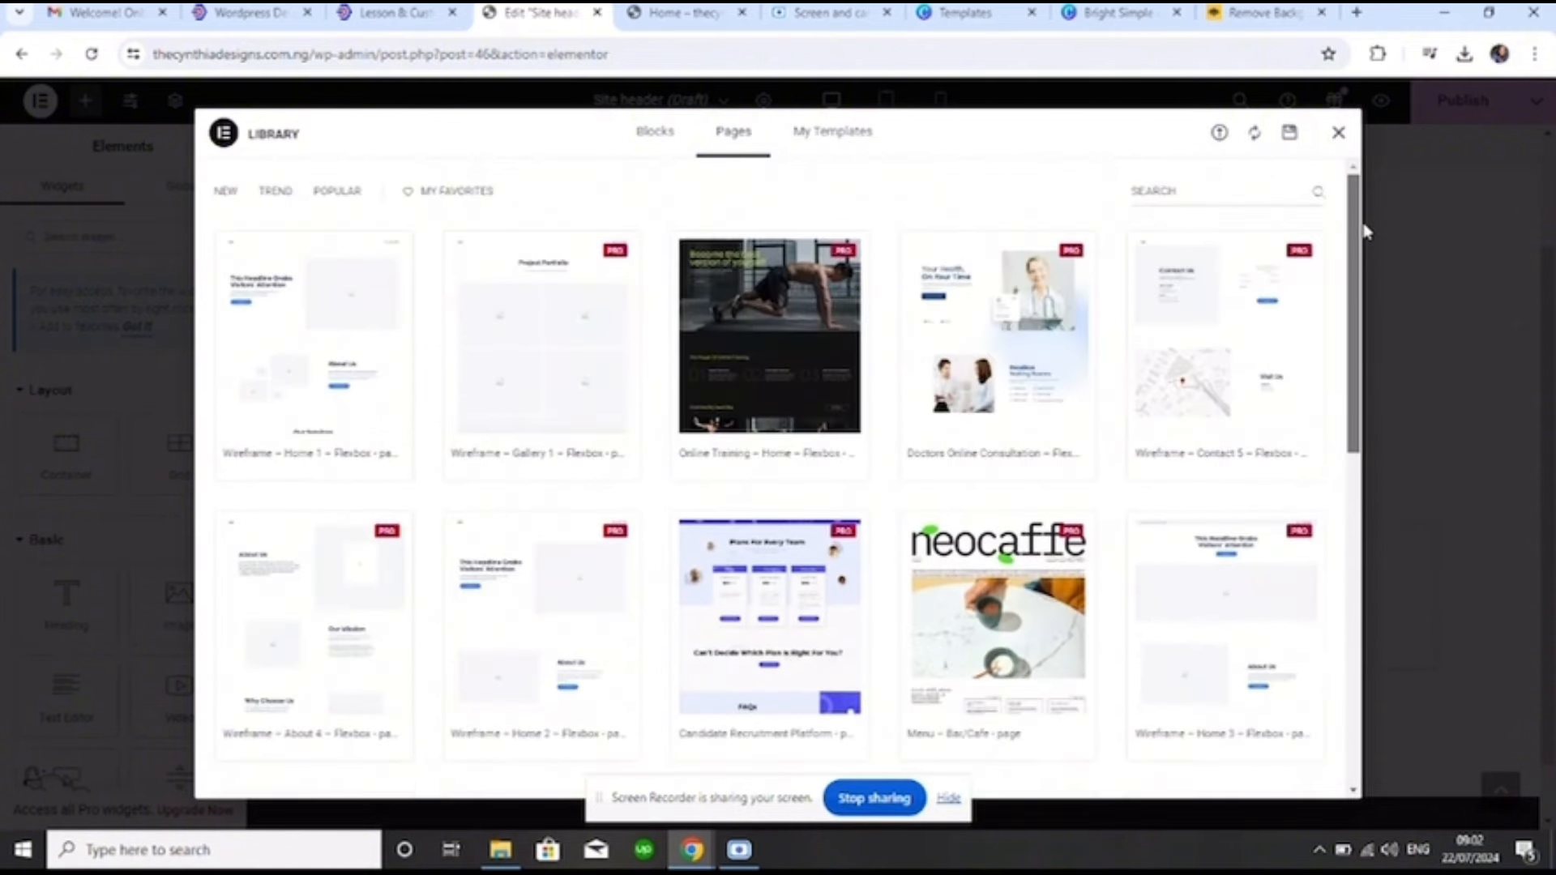
{"action": "mouse_move", "coordinate": [1120, 331]}
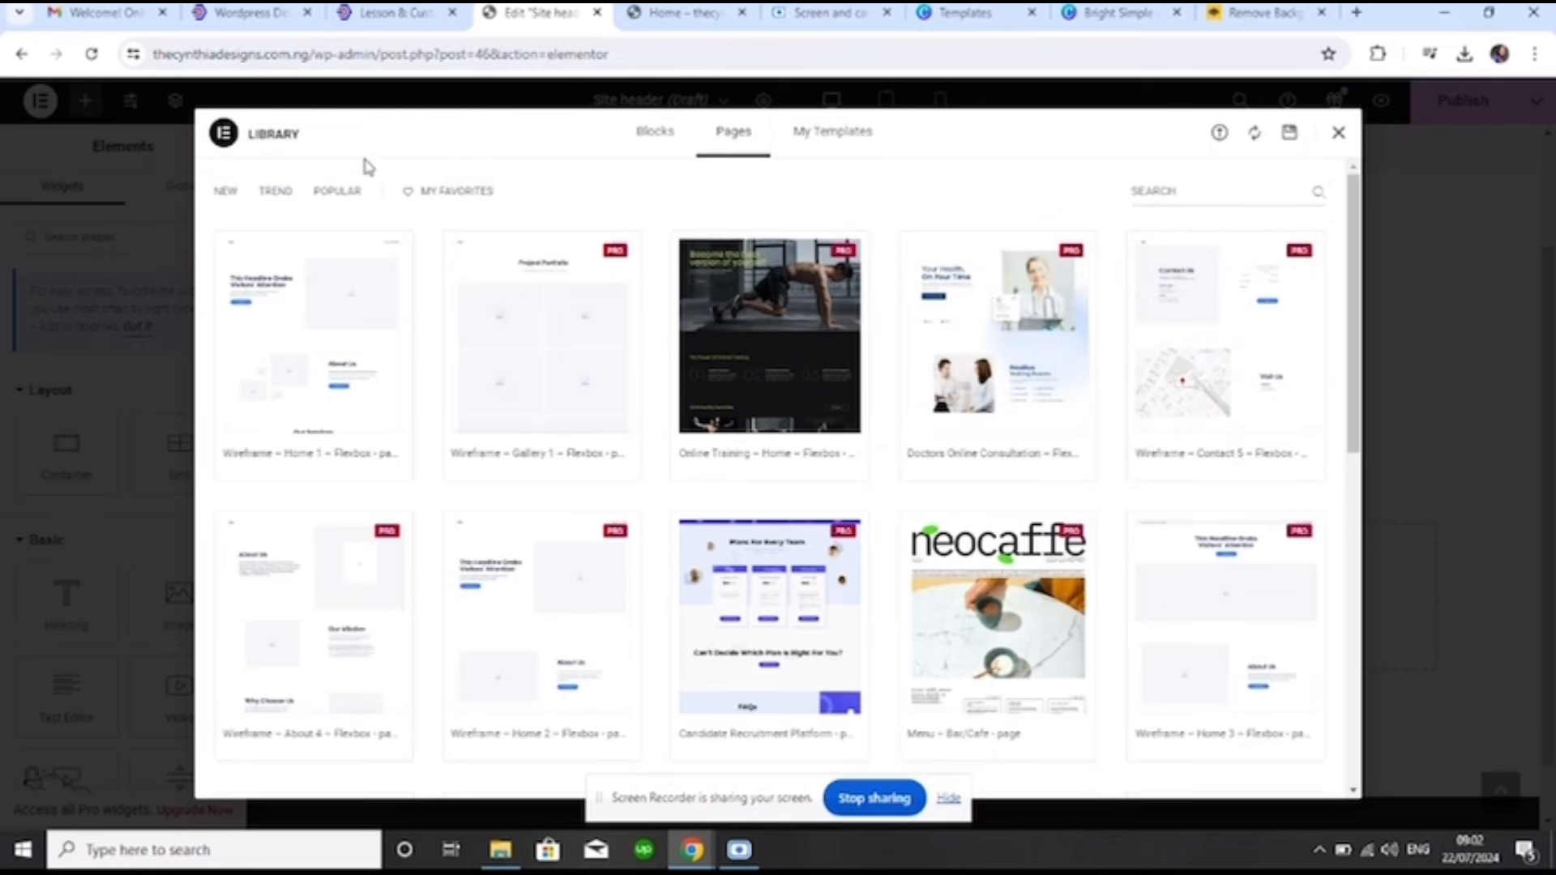
{"action": "left_click", "coordinate": [225, 192]}
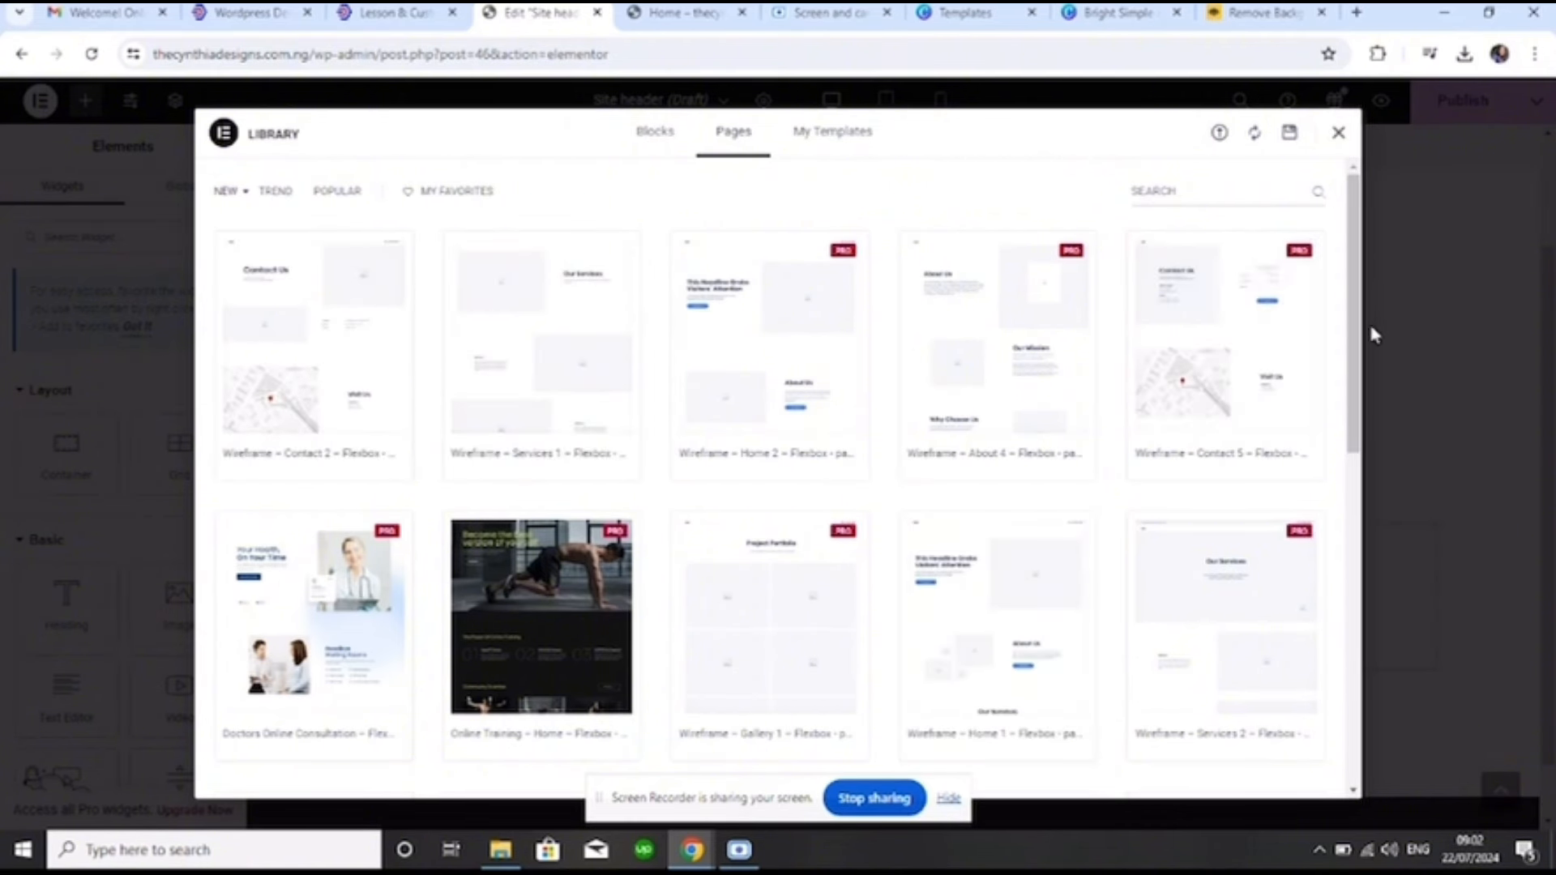
{"action": "left_click", "coordinate": [1339, 133]}
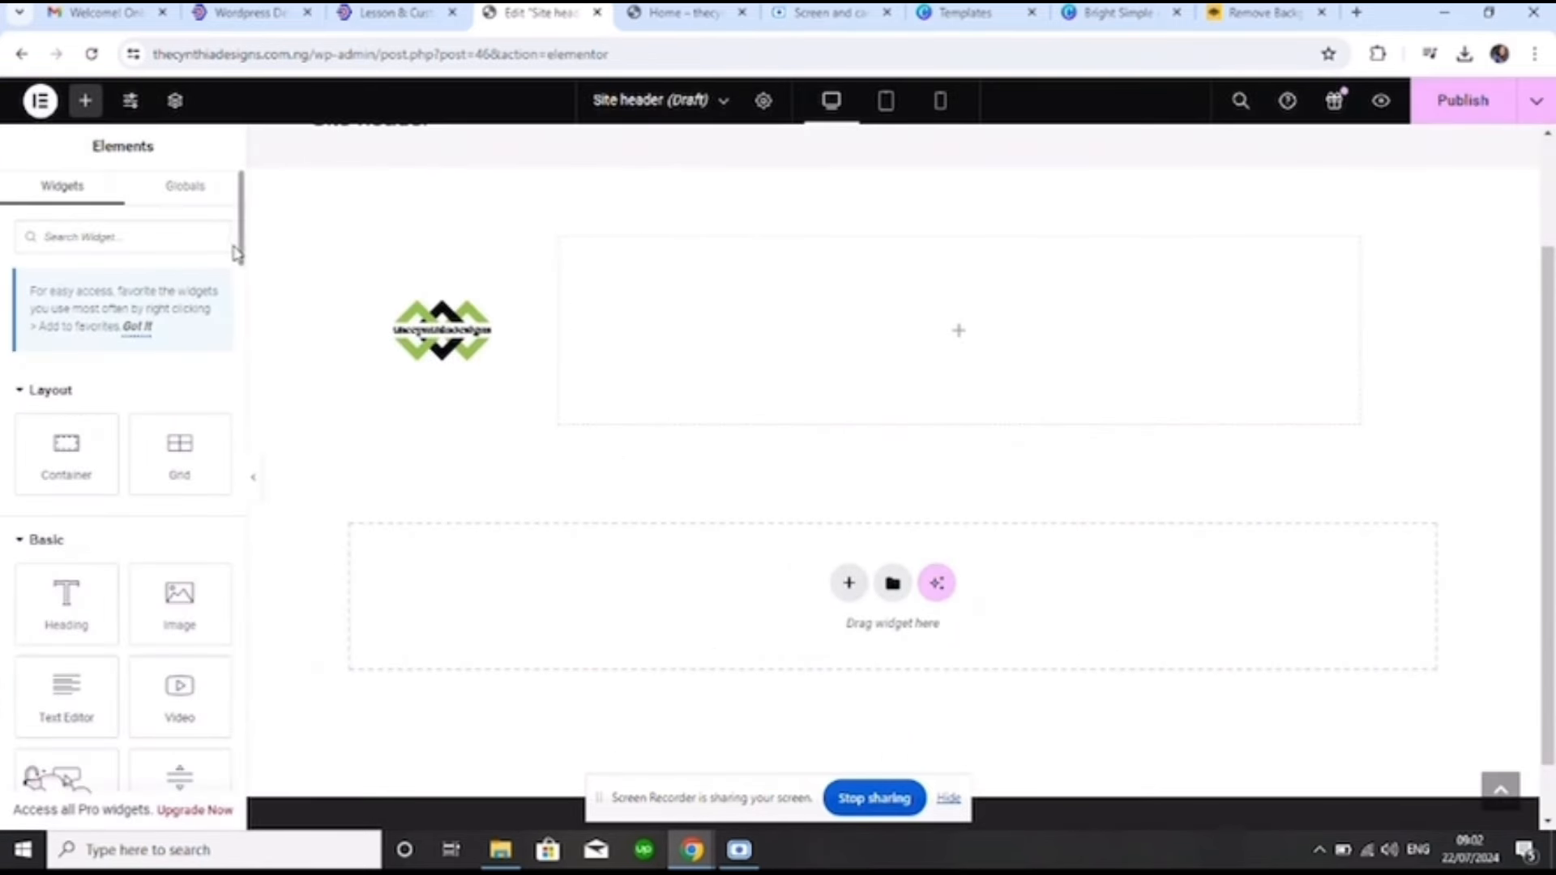
{"action": "scroll", "scroll_direction": "down", "scroll_amount": 3}
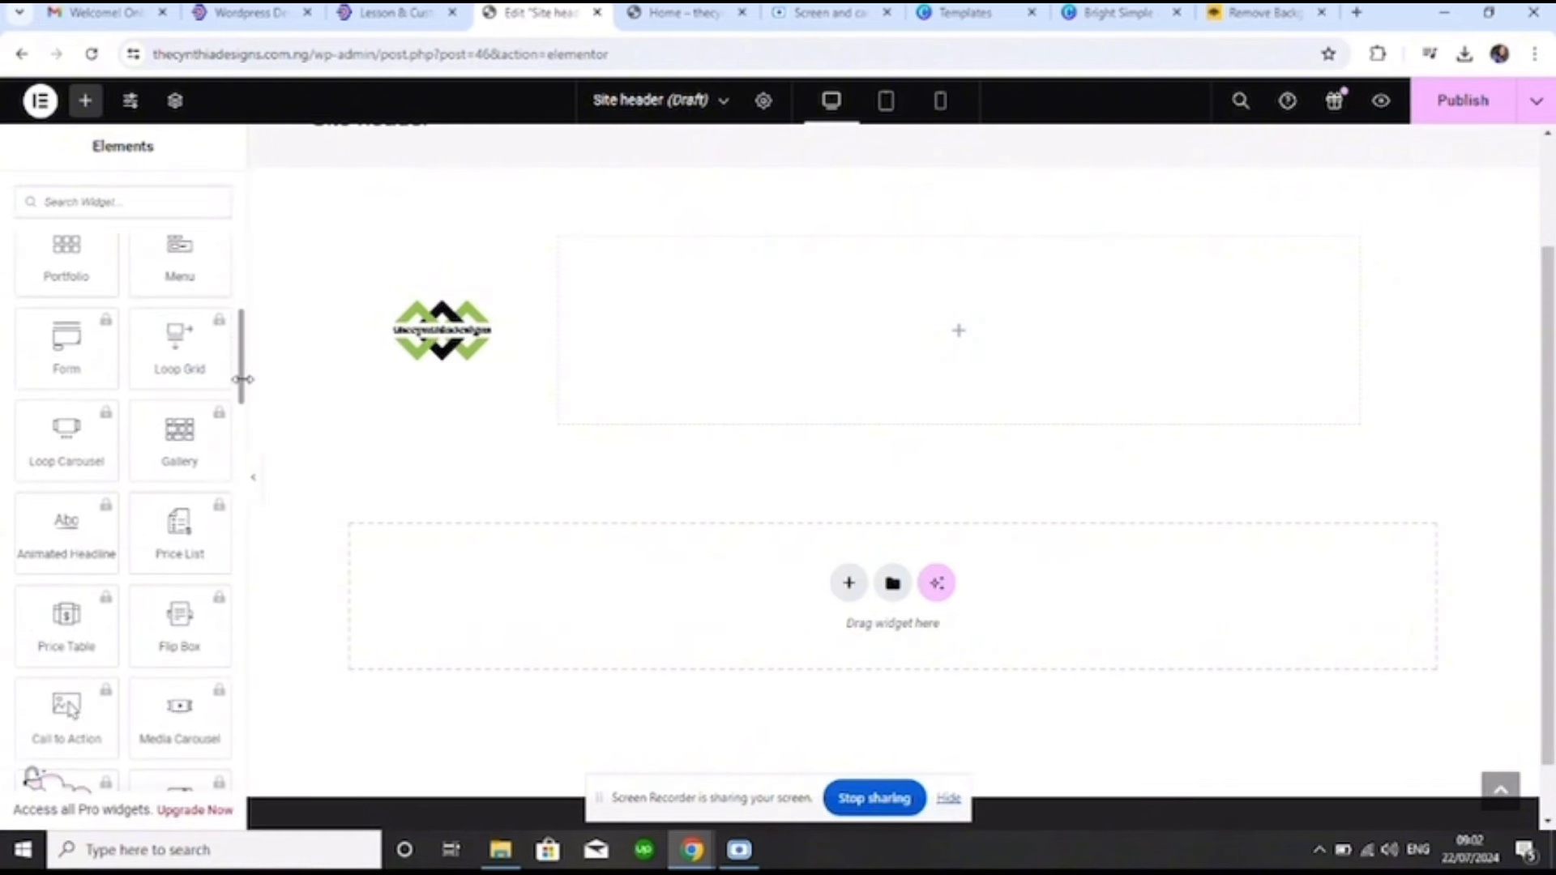
{"action": "mouse_move", "coordinate": [87, 451]}
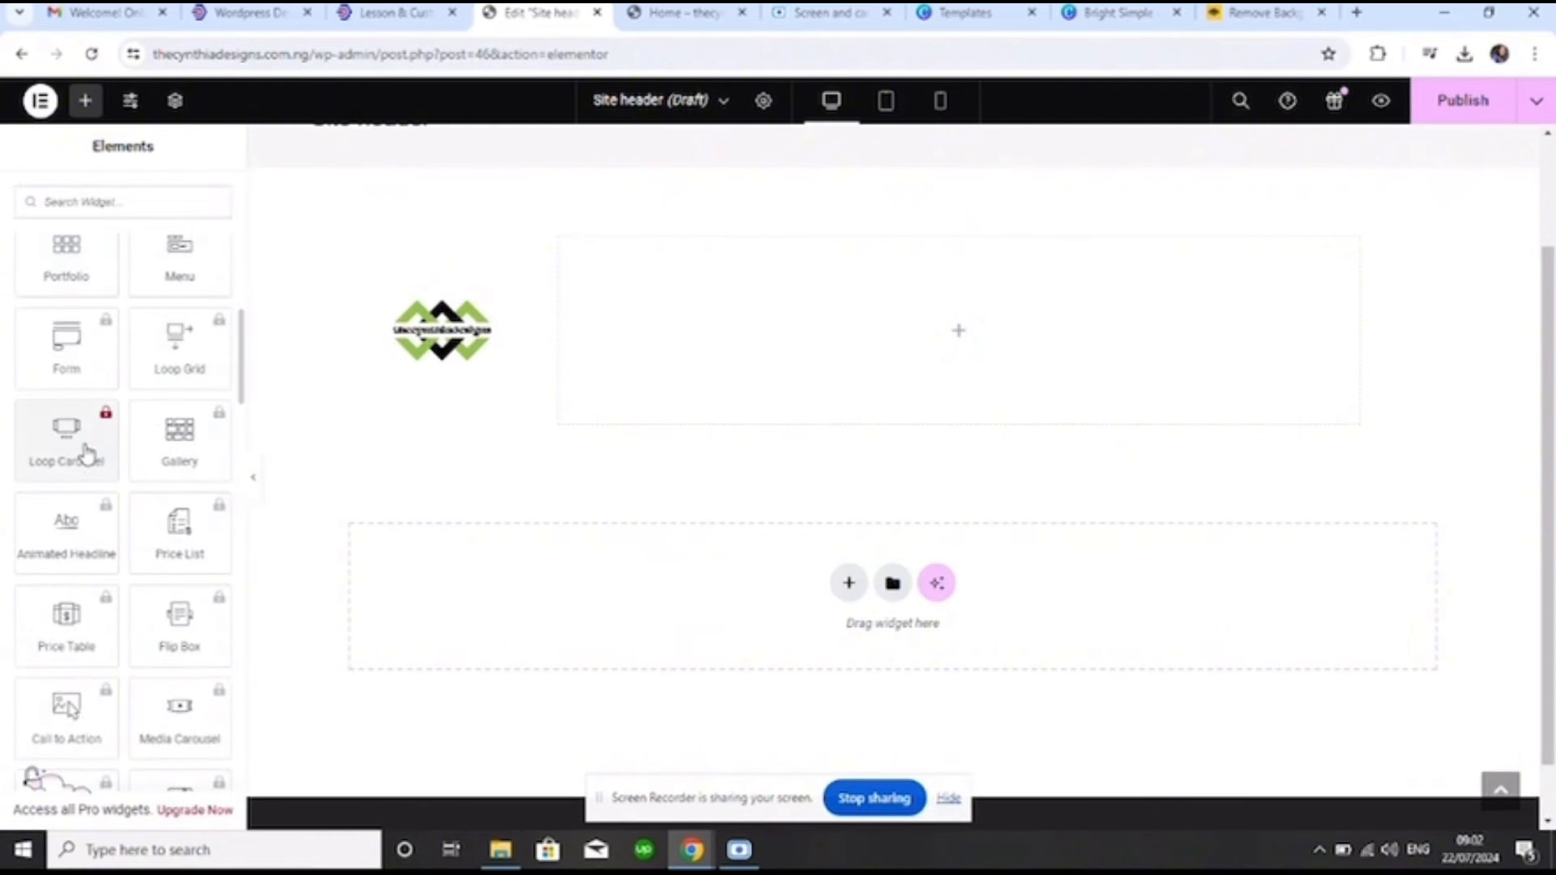
{"action": "mouse_move", "coordinate": [96, 646]}
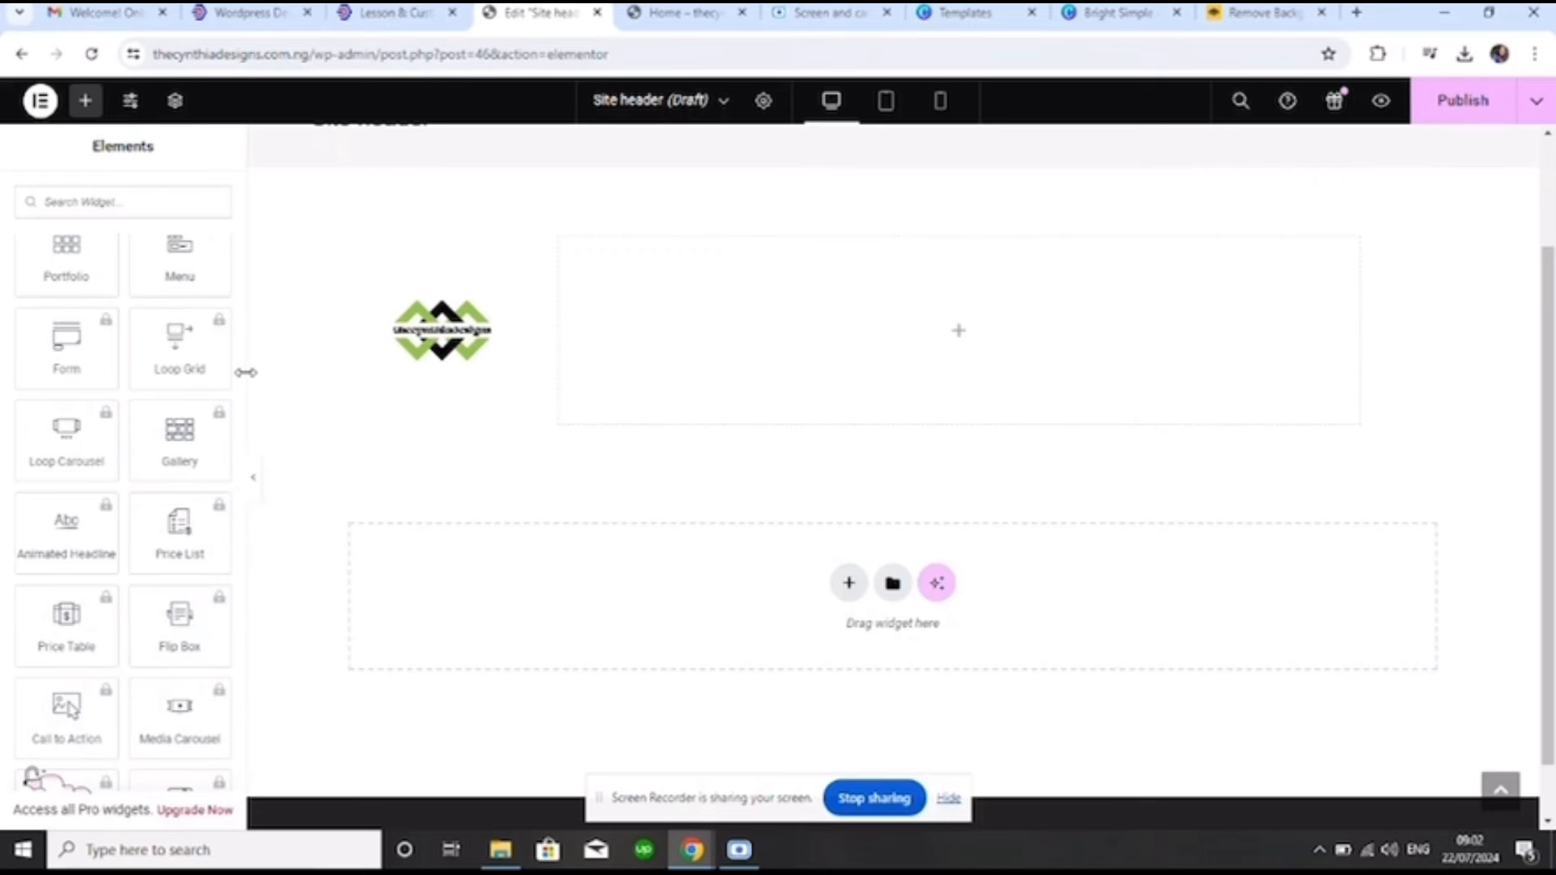
{"action": "scroll", "scroll_direction": "down", "scroll_amount": 3}
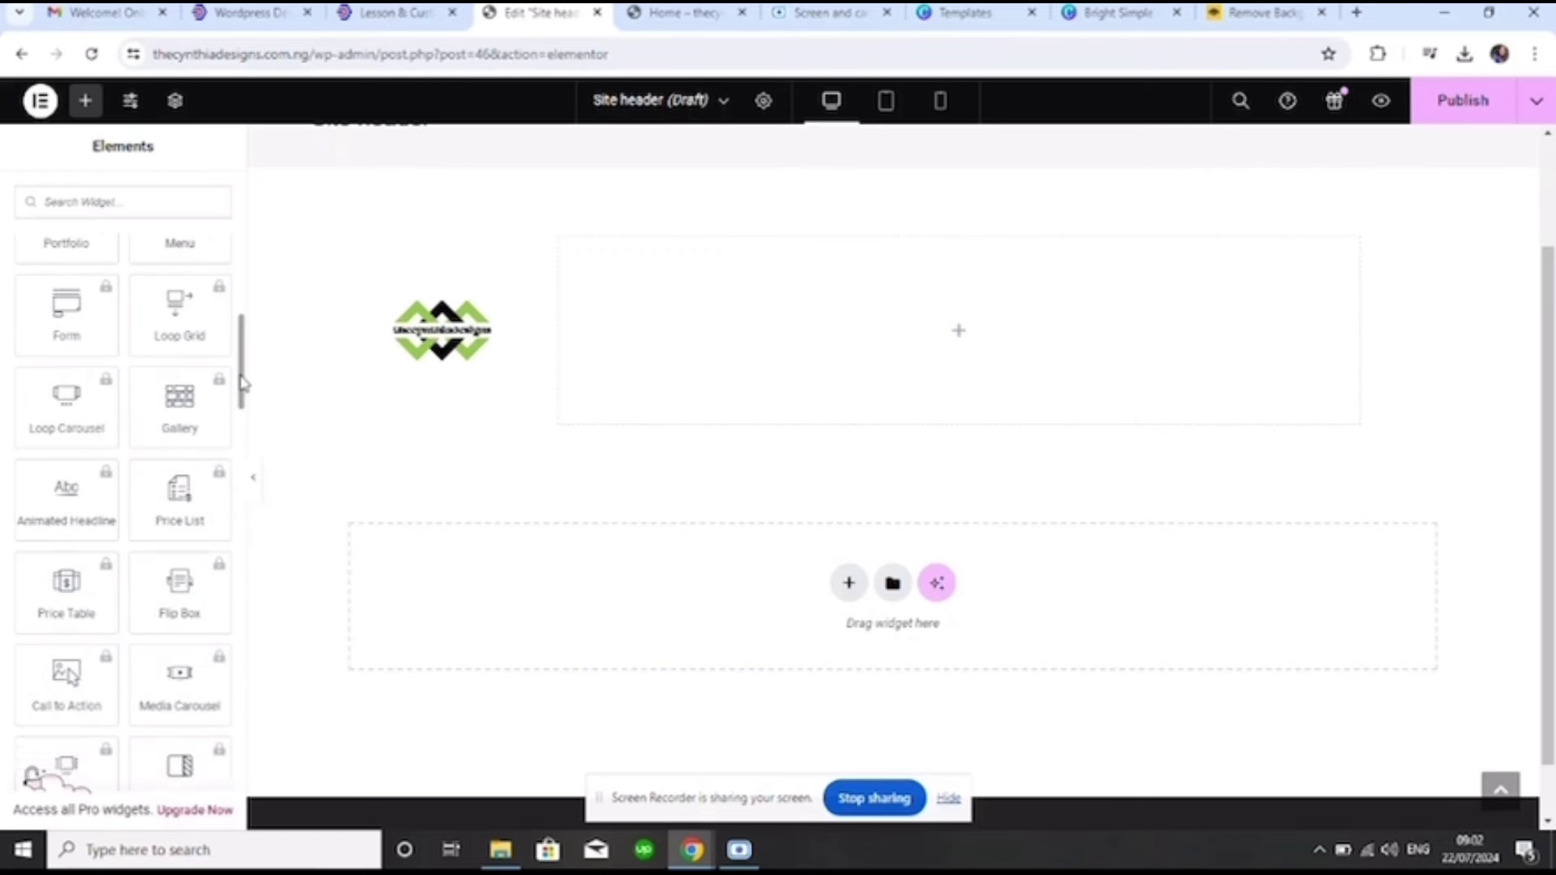
{"action": "scroll", "scroll_direction": "down", "scroll_amount": 3}
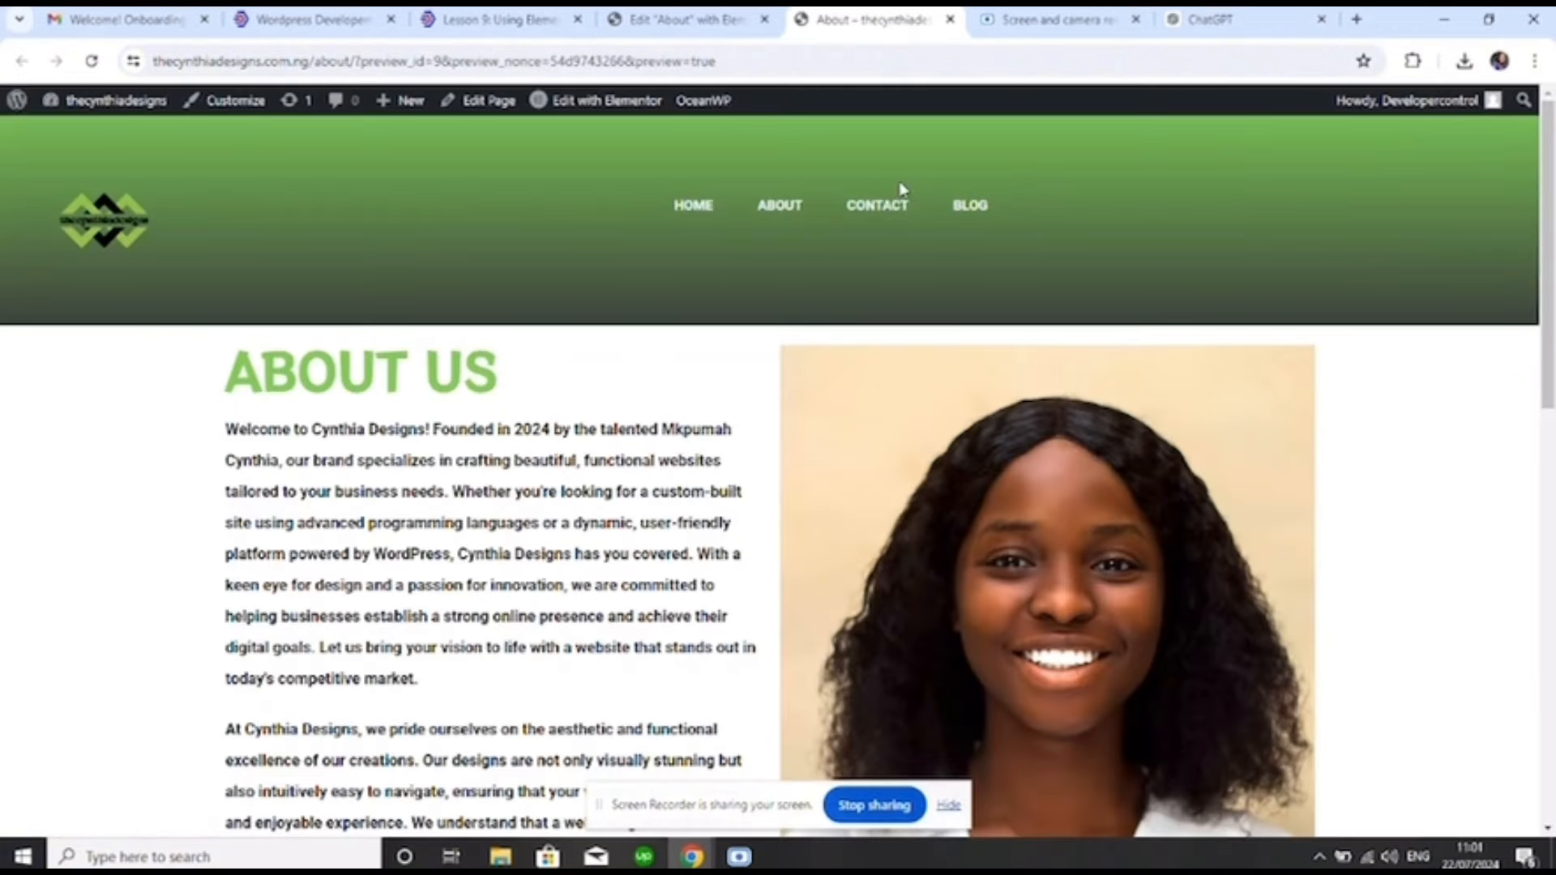
Visit Home and About from the live navbar, then return to the Elementor About editor tab
{"action": "left_click", "coordinate": [693, 205]}
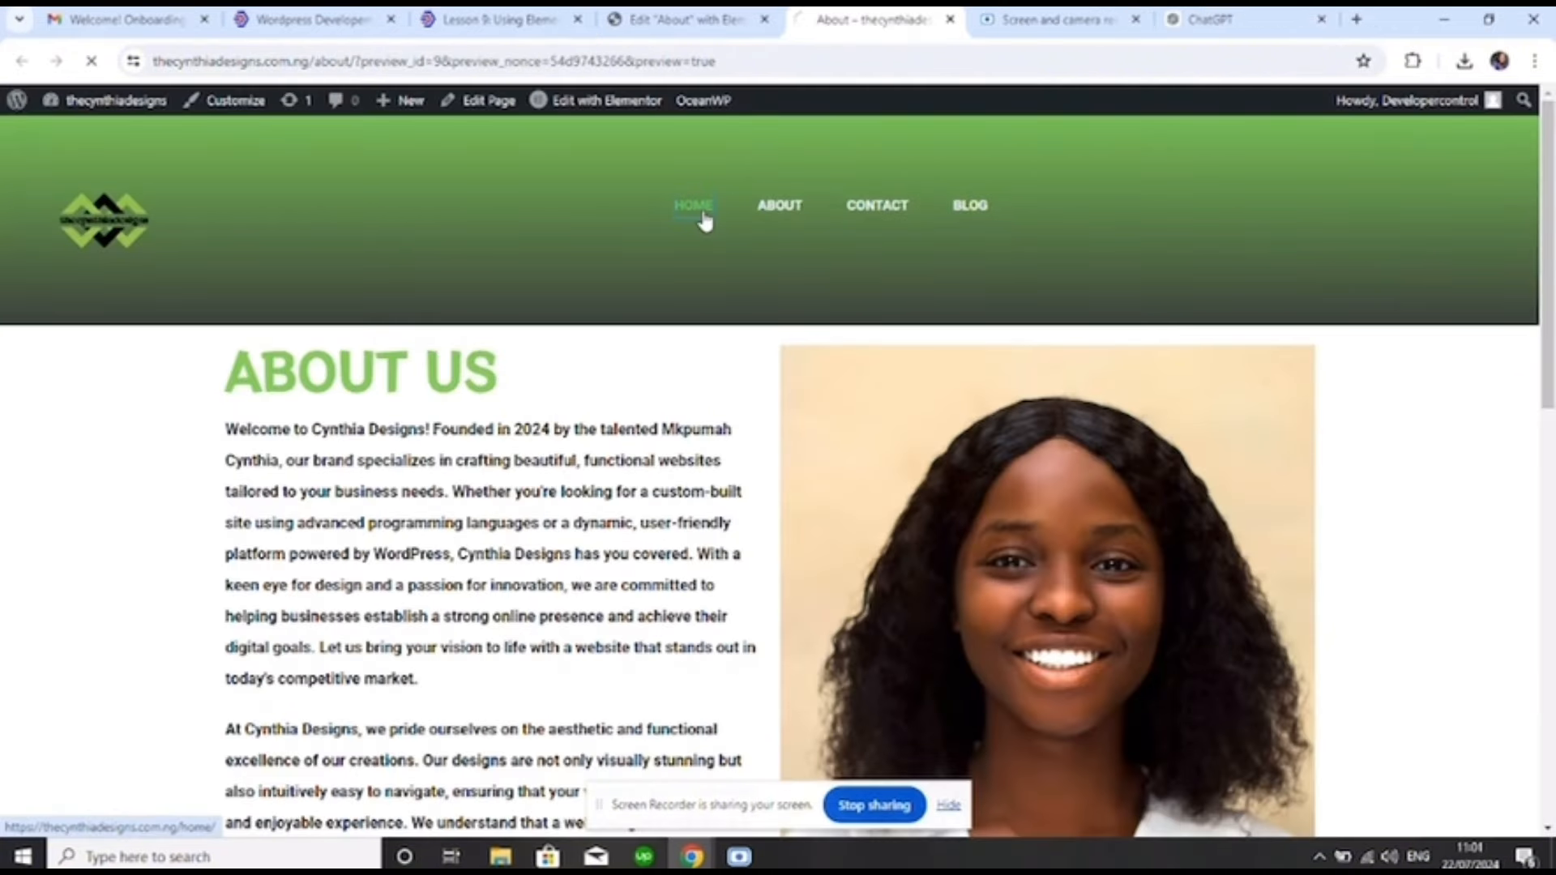
{"action": "left_click", "coordinate": [694, 205]}
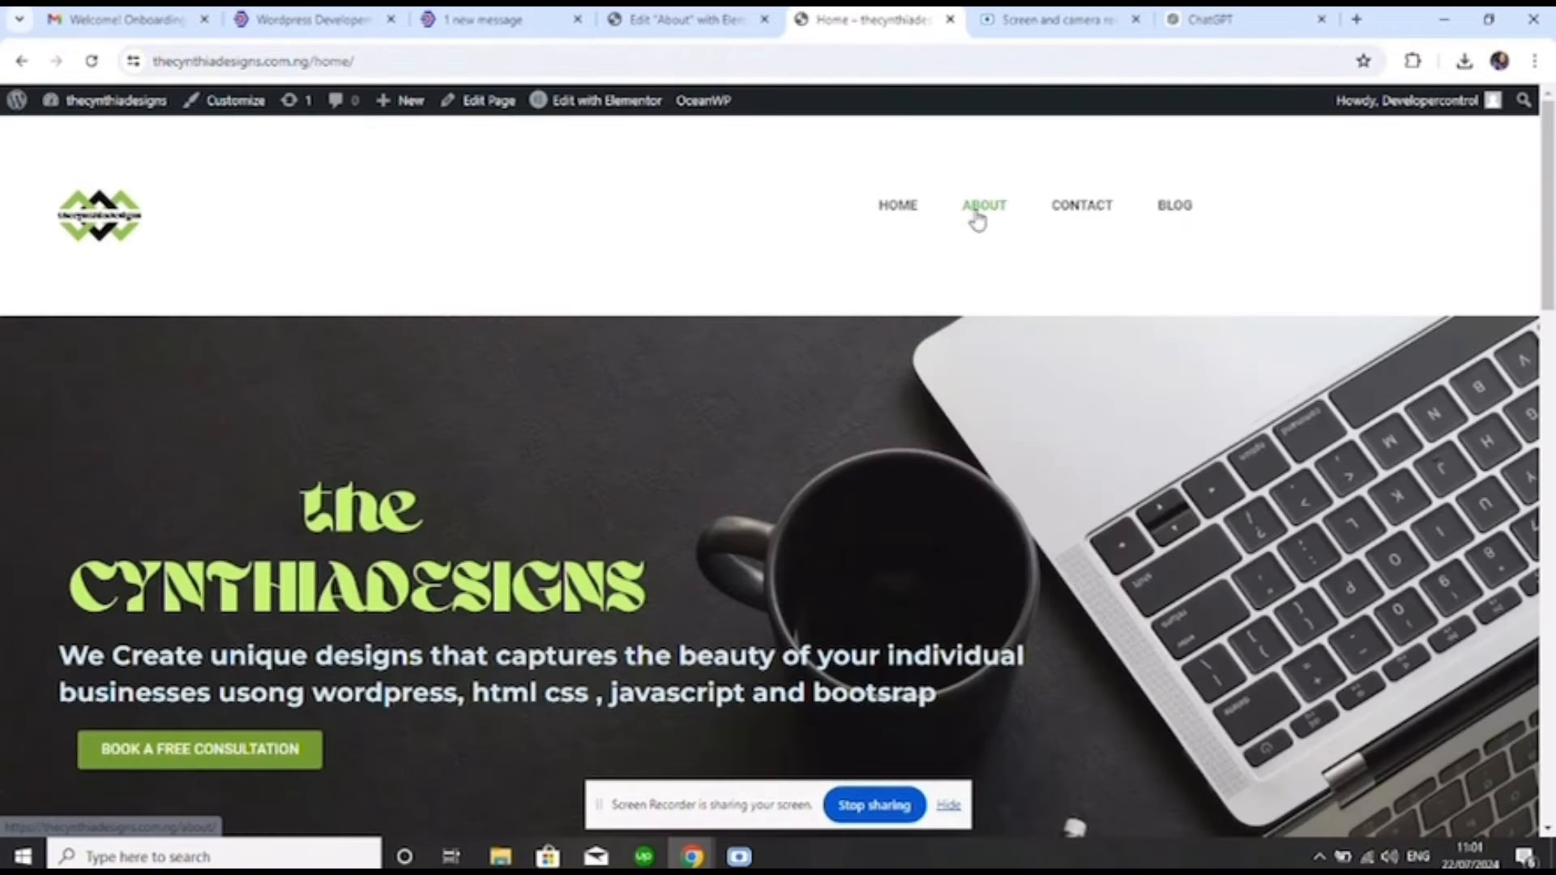
{"action": "left_click", "coordinate": [984, 205]}
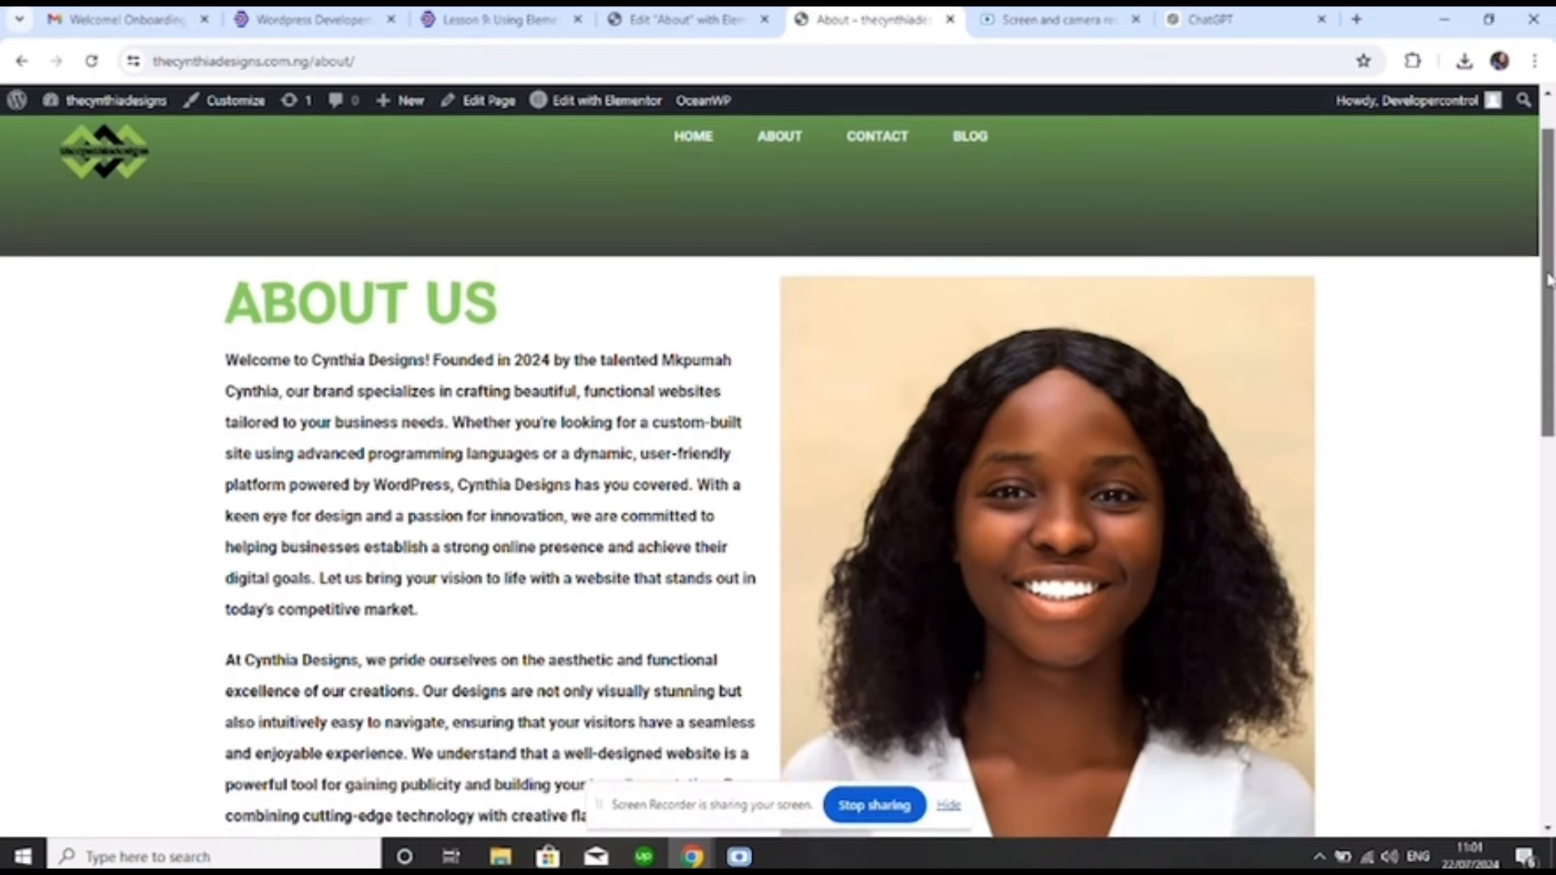
{"action": "scroll", "scroll_direction": "down", "scroll_amount": 3}
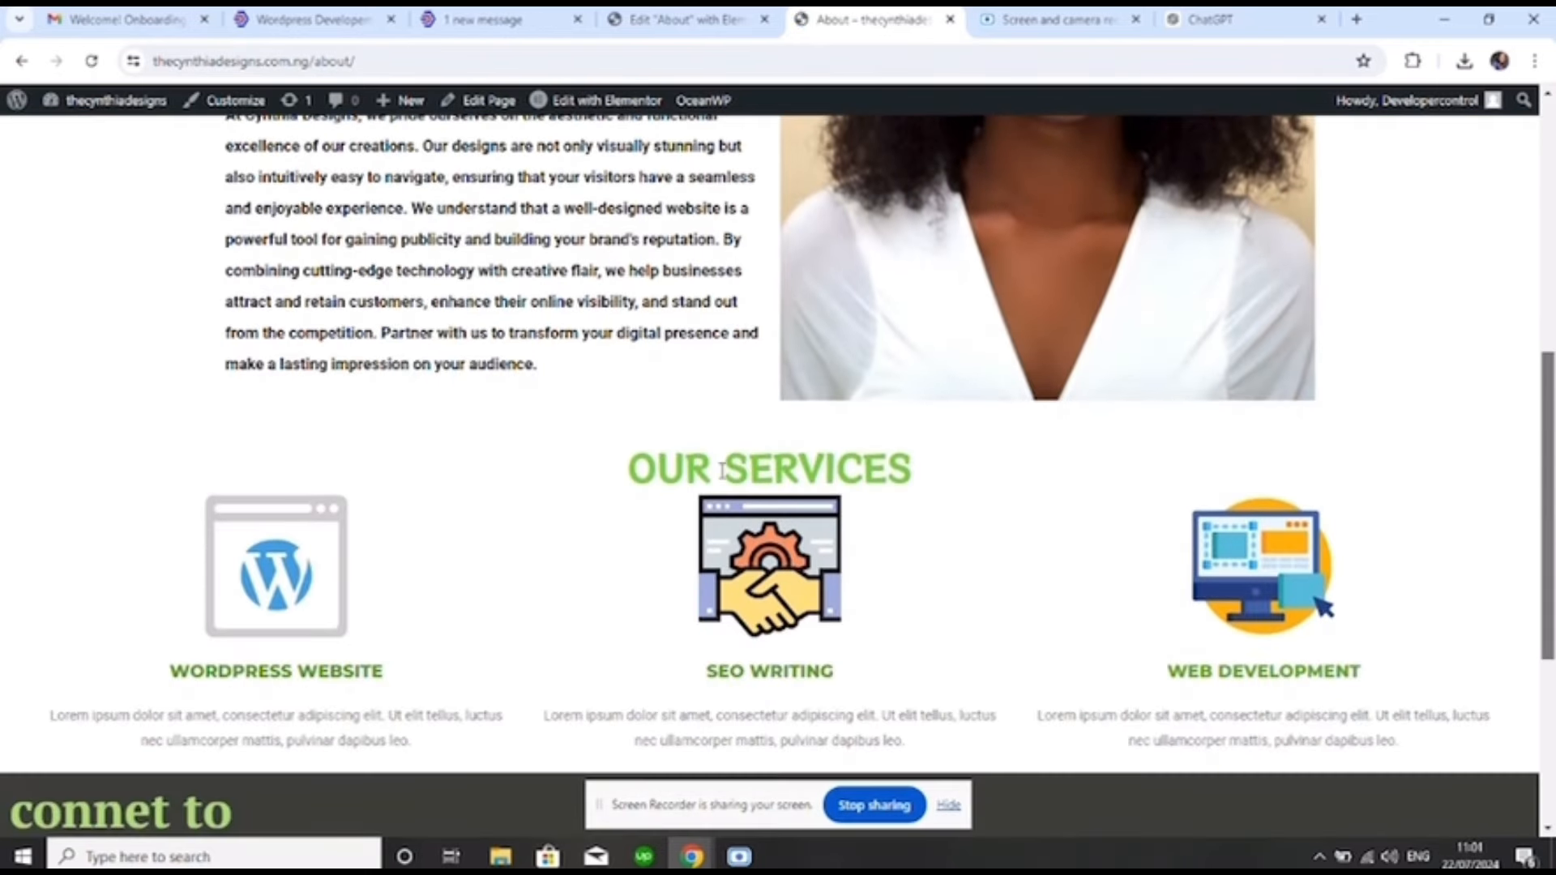
{"action": "left_click", "coordinate": [684, 21]}
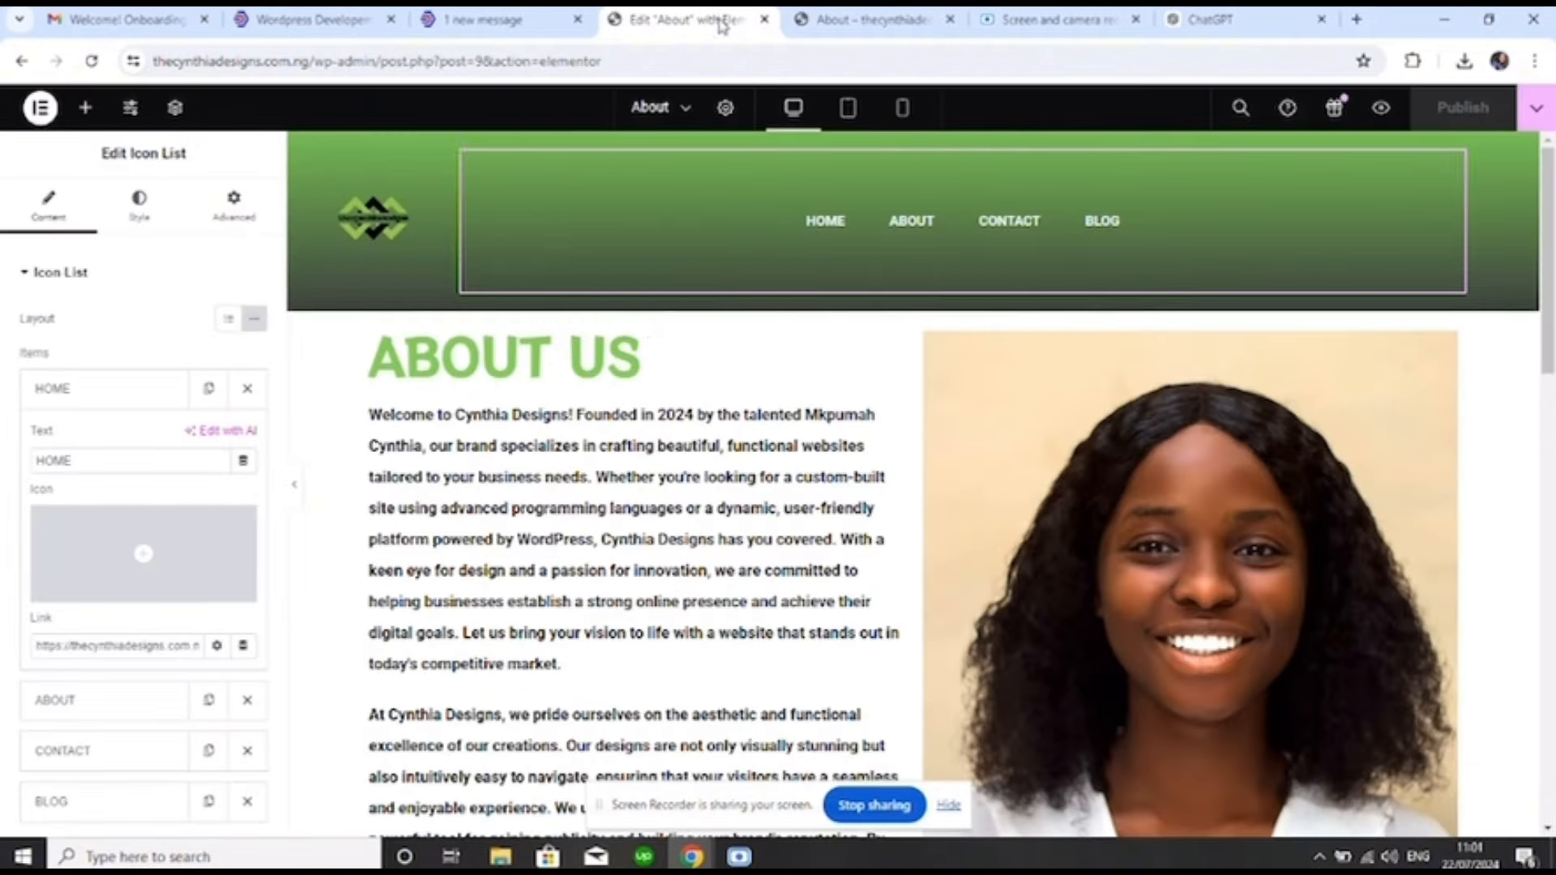
{"action": "scroll", "scroll_direction": "down", "scroll_amount": 3}
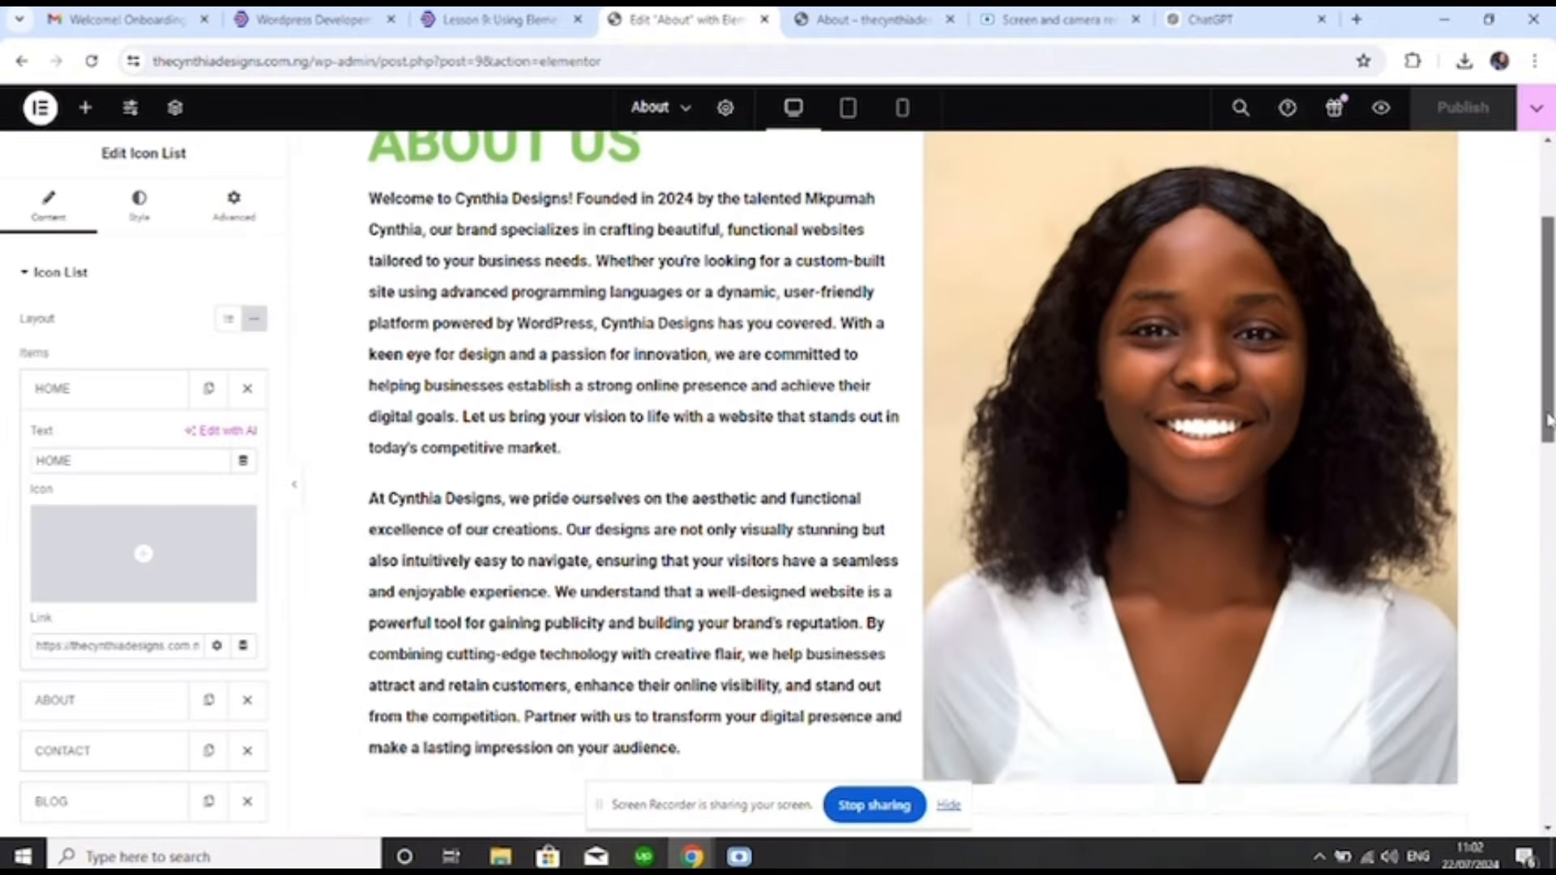